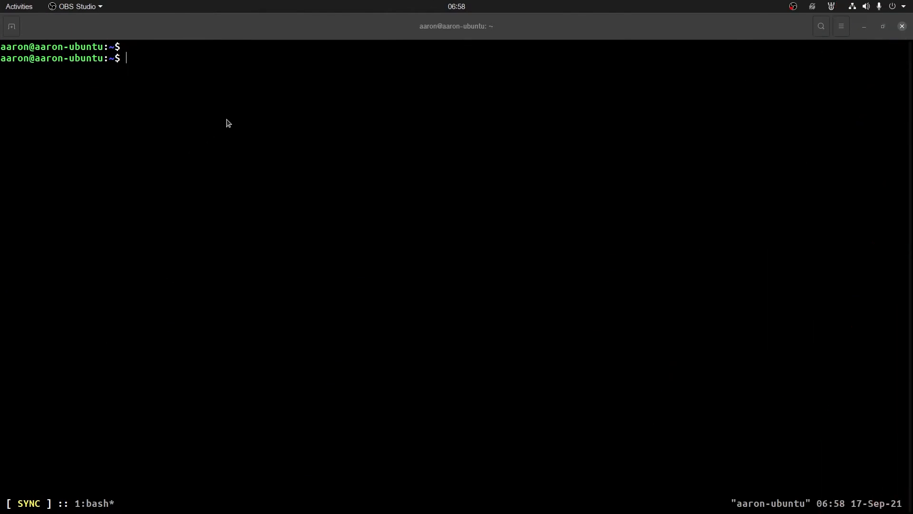
Step: Create the encrypted vault file with ansible-vault create webvault.yml and confirm its password
type("ansib")
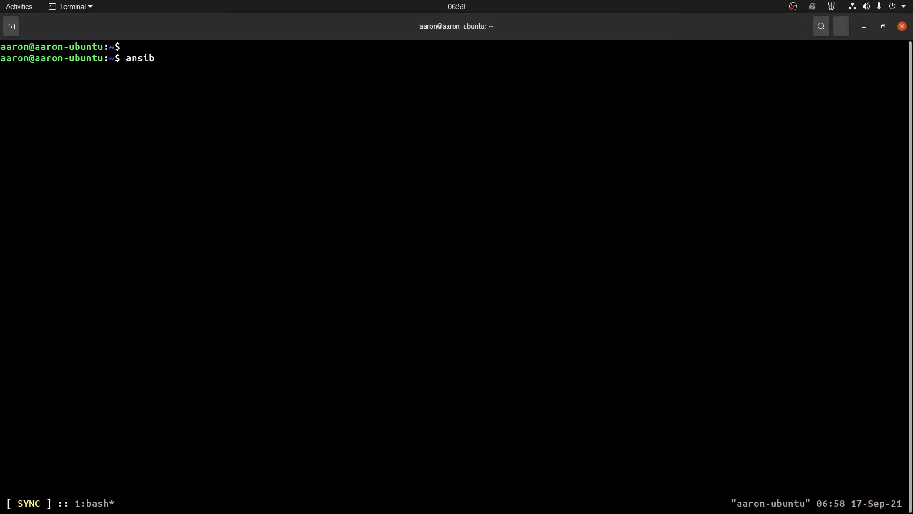
type("le-vault c")
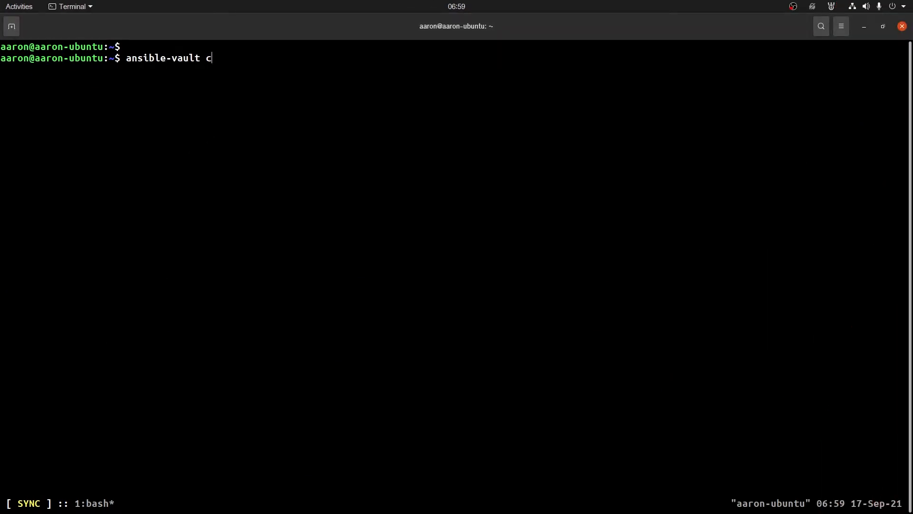
type("reate")
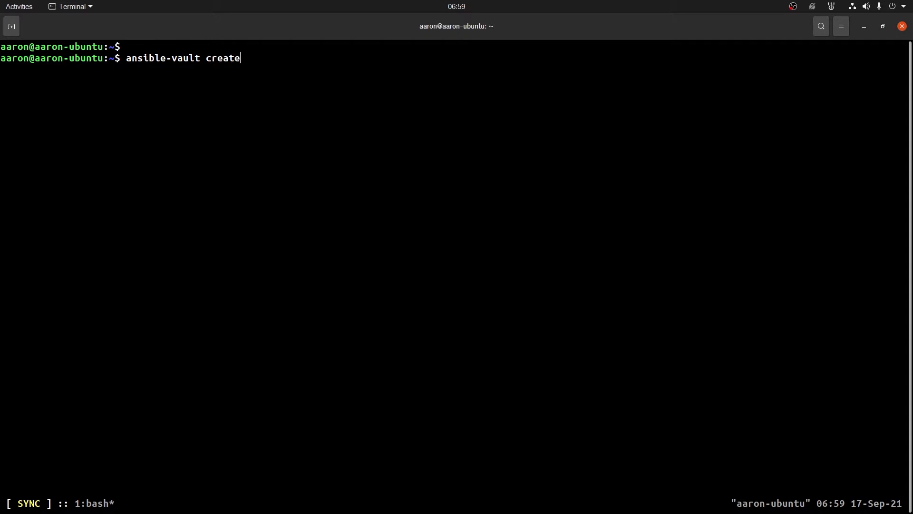
type("web")
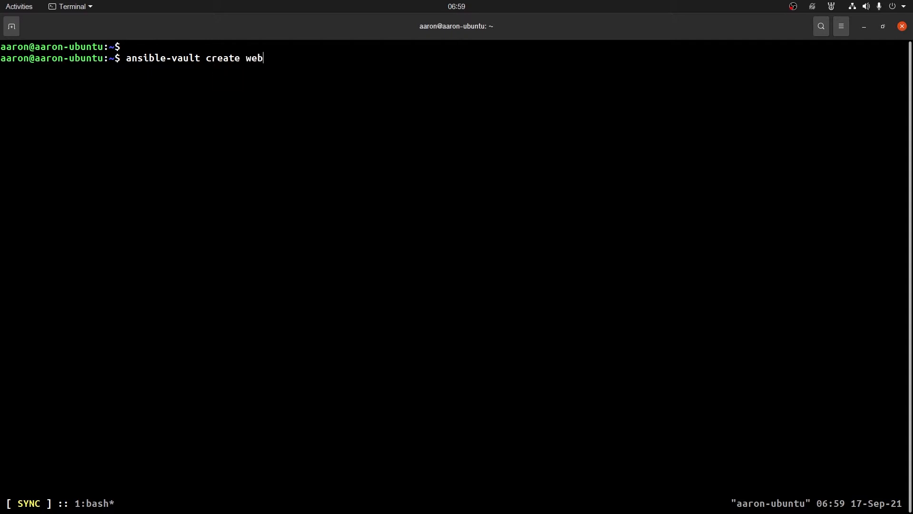
type("vault.yml")
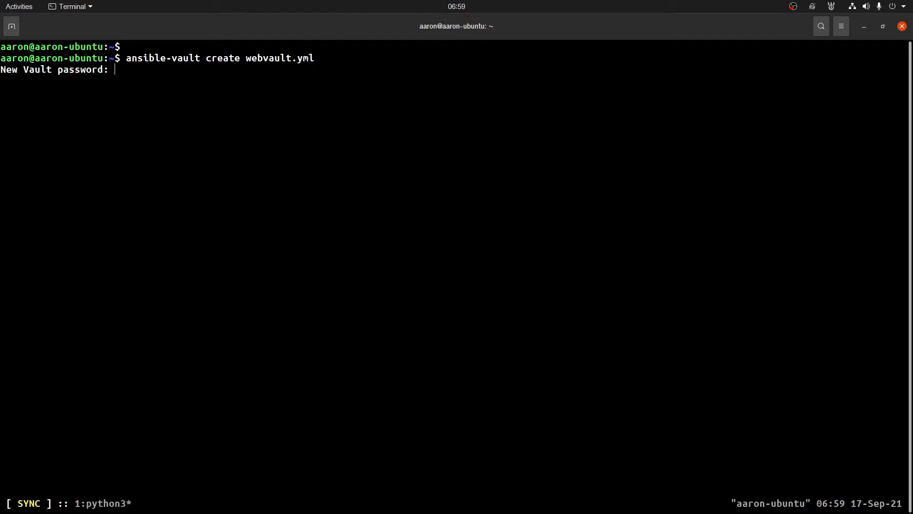
key("Enter")
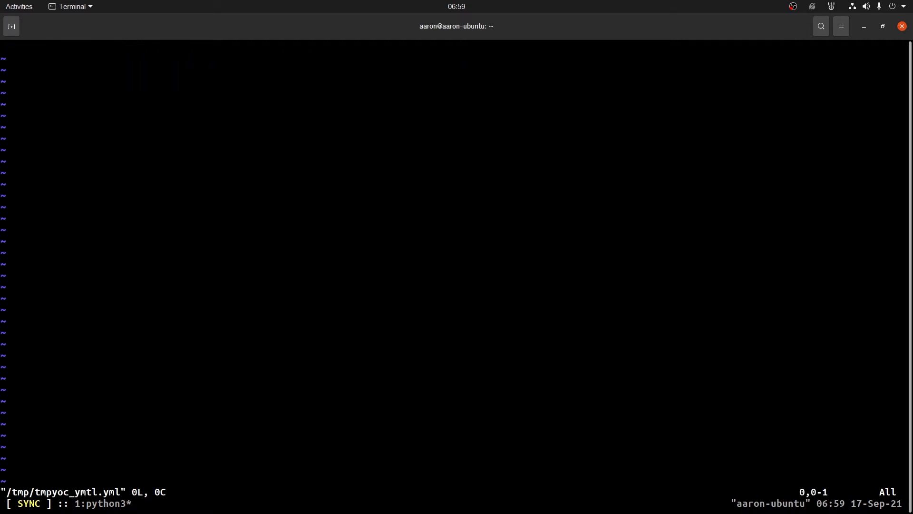
Step: Begin entering the secrets section into the empty vault file in vim
key("i")
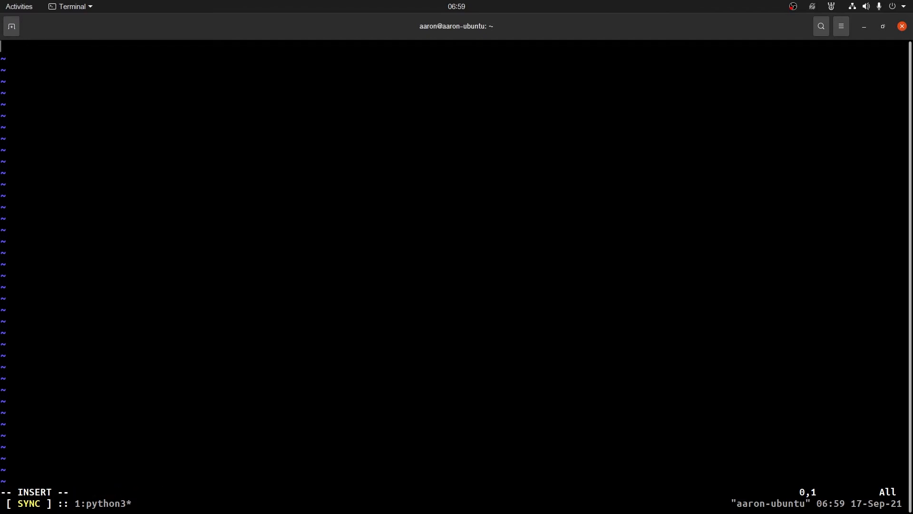
type("sec")
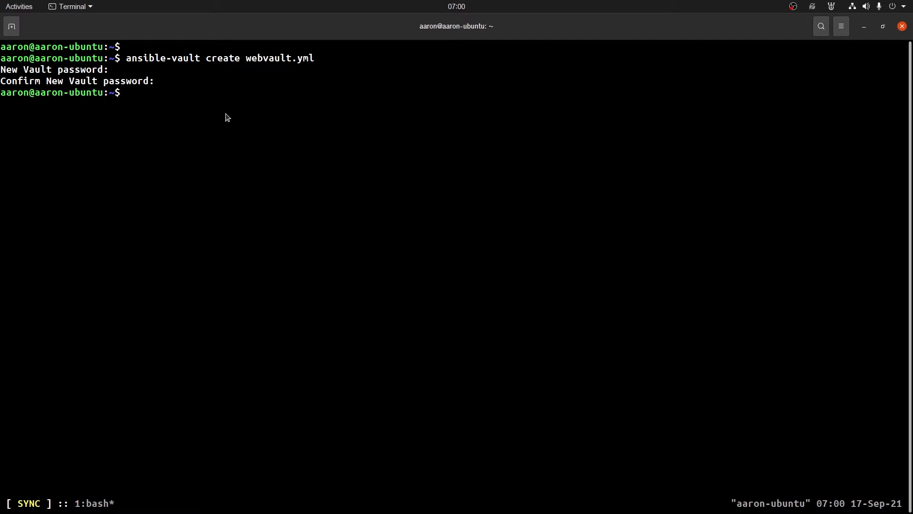
Step: View the decrypted webvault.yml with ansible-vault view and clear the terminal
type("ansible")
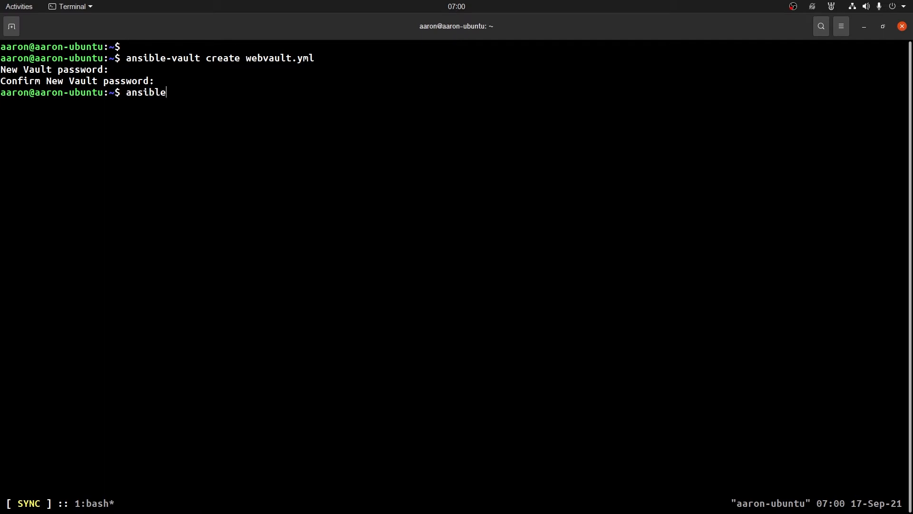
type("-vault")
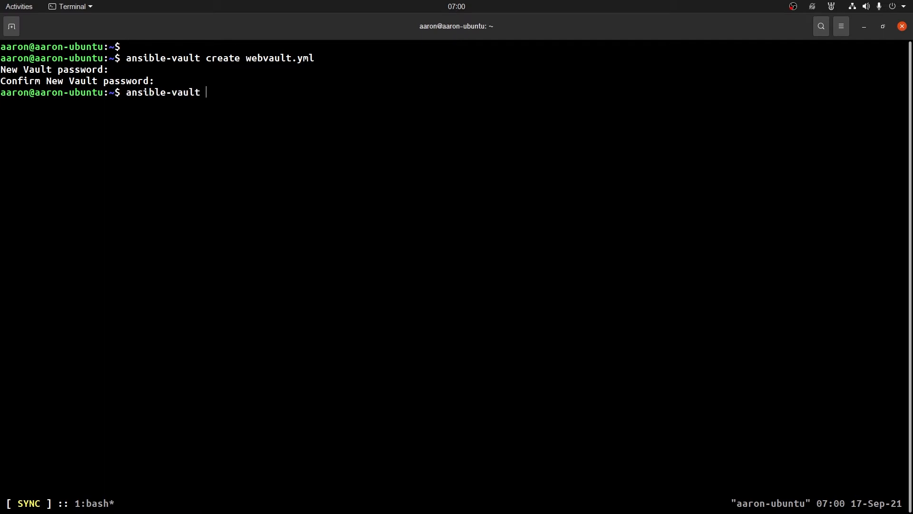
type("view webva")
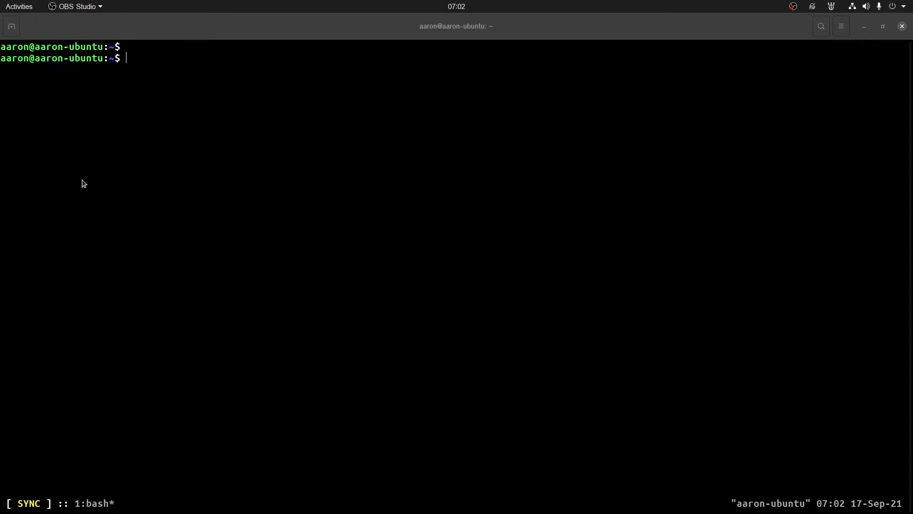
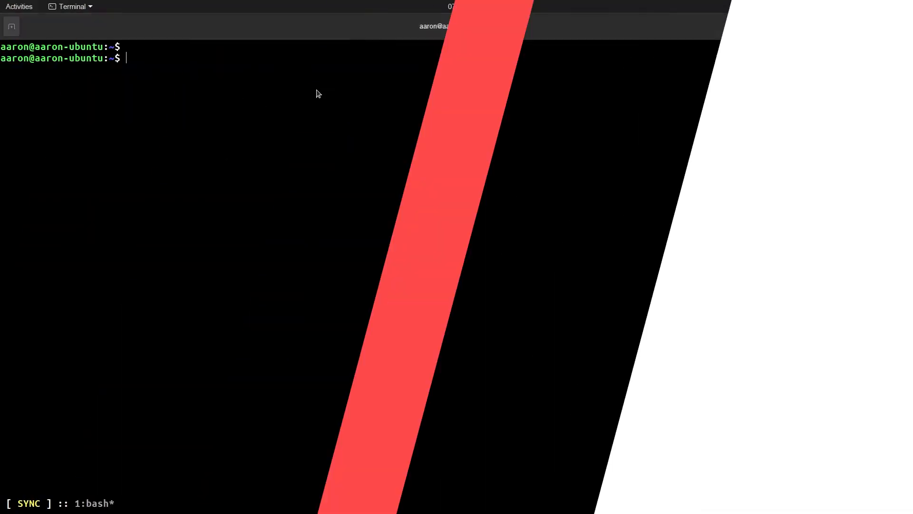
Step: Change the vault password with ansible-vault rekey webvault.yml
type("ansible")
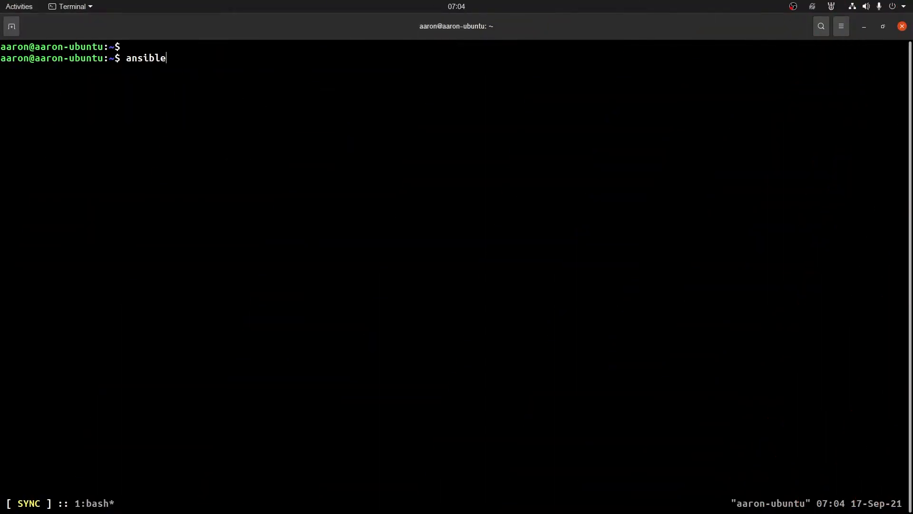
type("-vault rek")
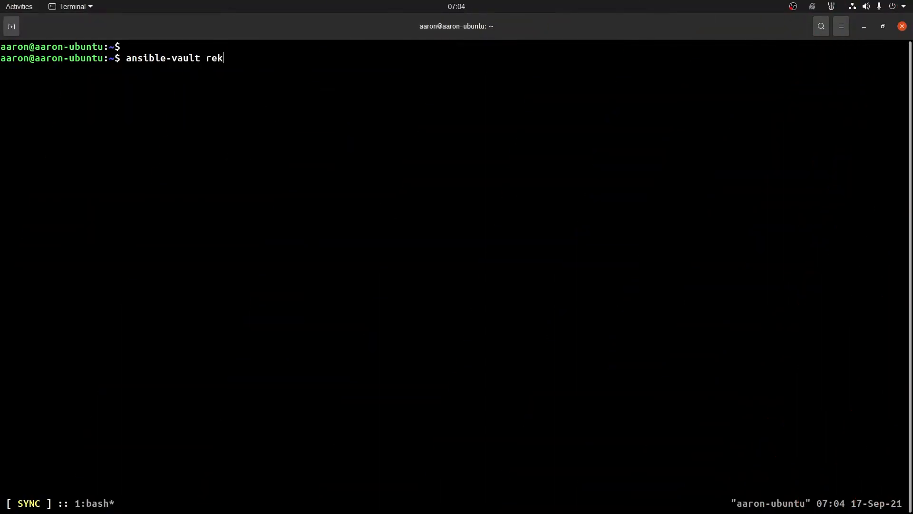
type("ey")
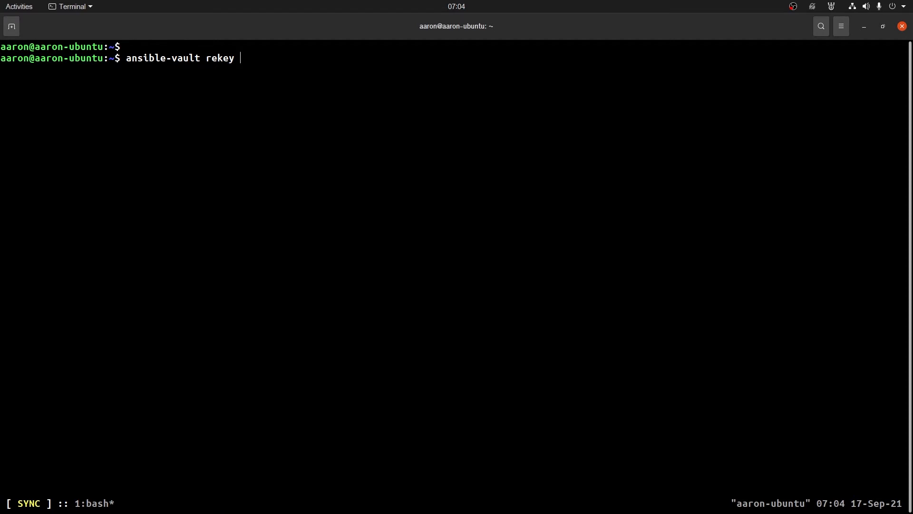
type("webvault.yml")
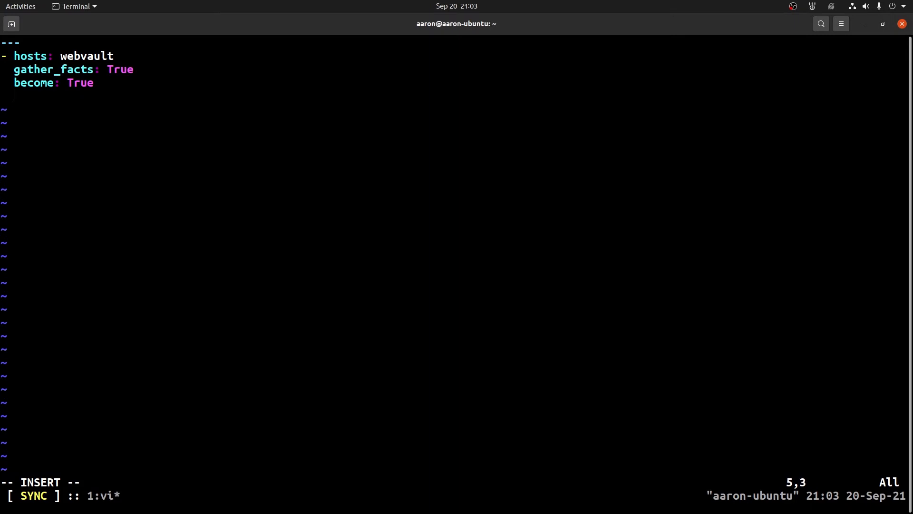
Step: Add a vars_files entry loading webvault.yml into the playbook
type("vars_files")
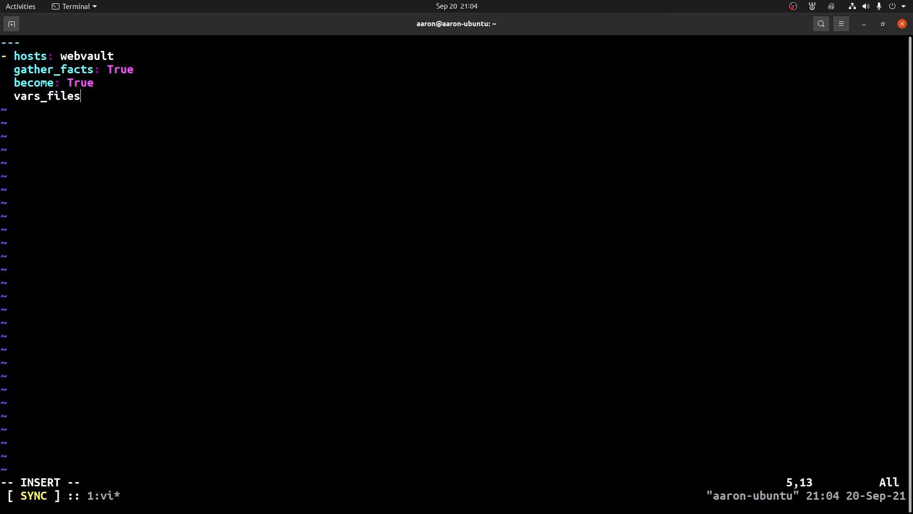
type(":")
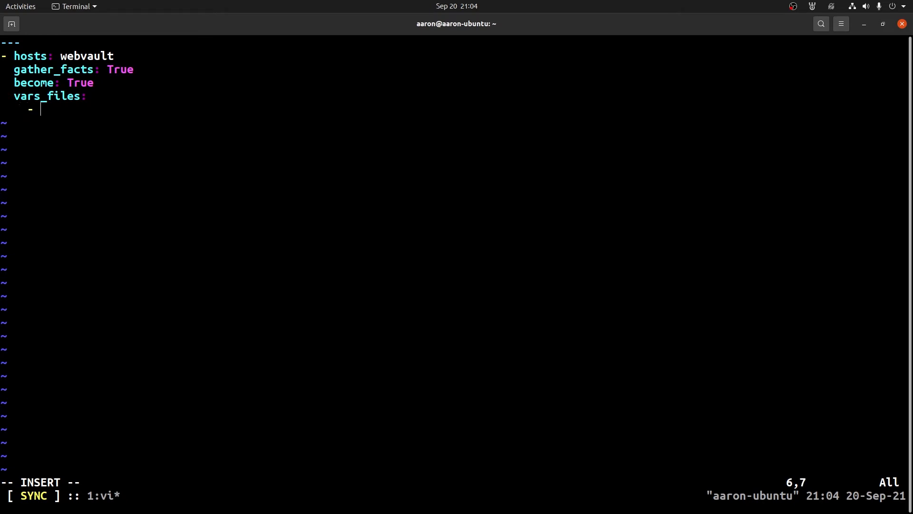
type("webva")
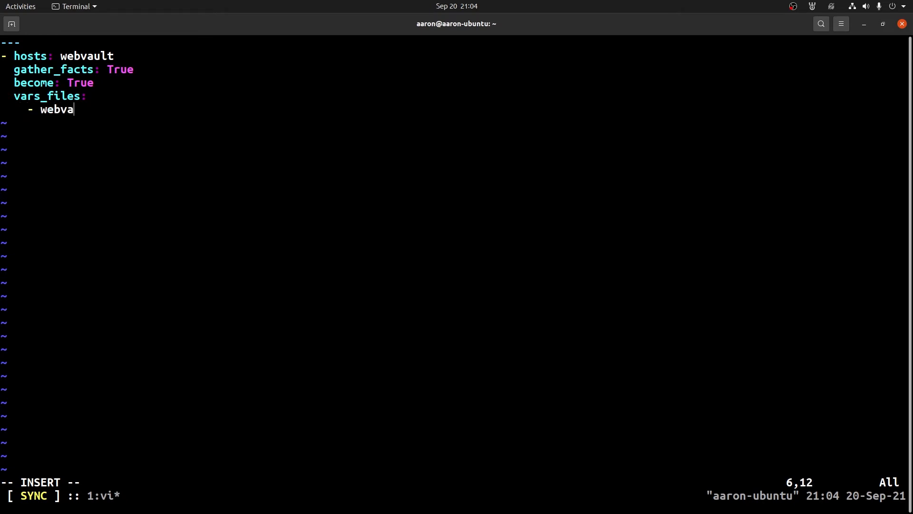
type("ult.yml")
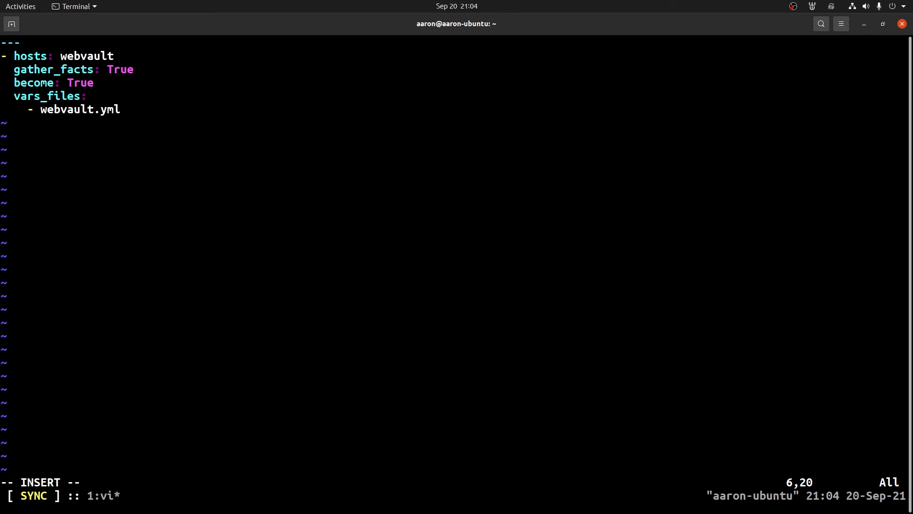
type("# pwd m")
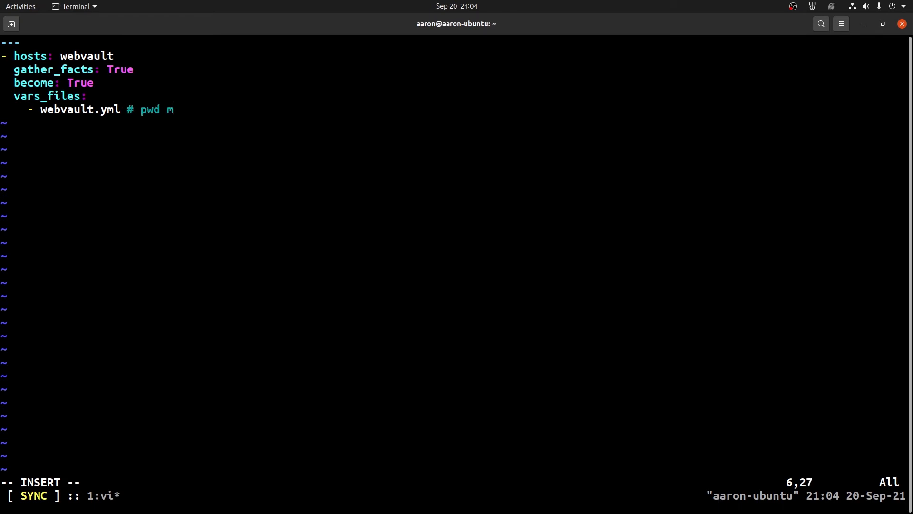
type("atters")
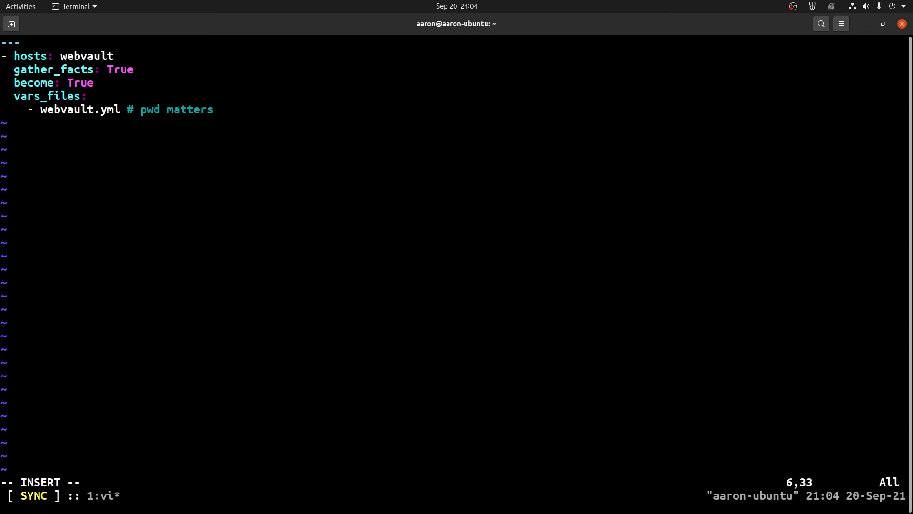
key("Return")
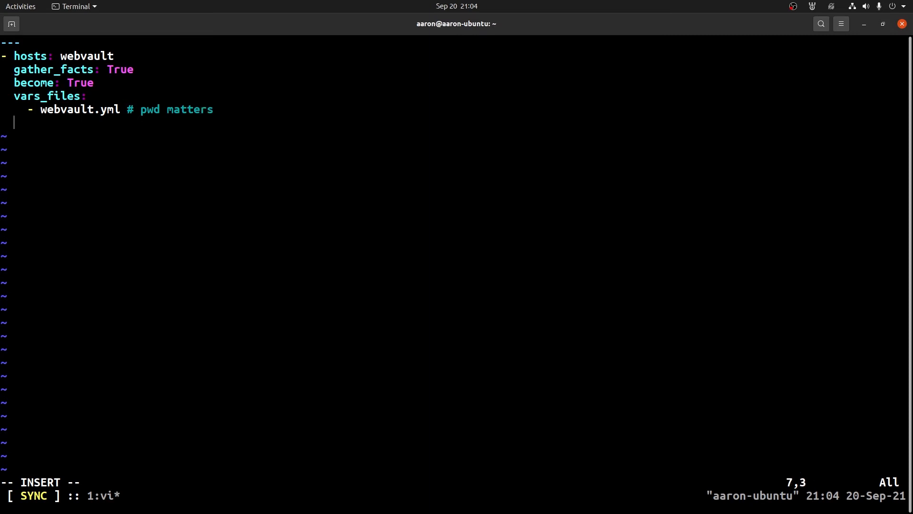
Step: Start the tasks list with a 'Configure W...' task using ansible.builtin.template
type("tass")
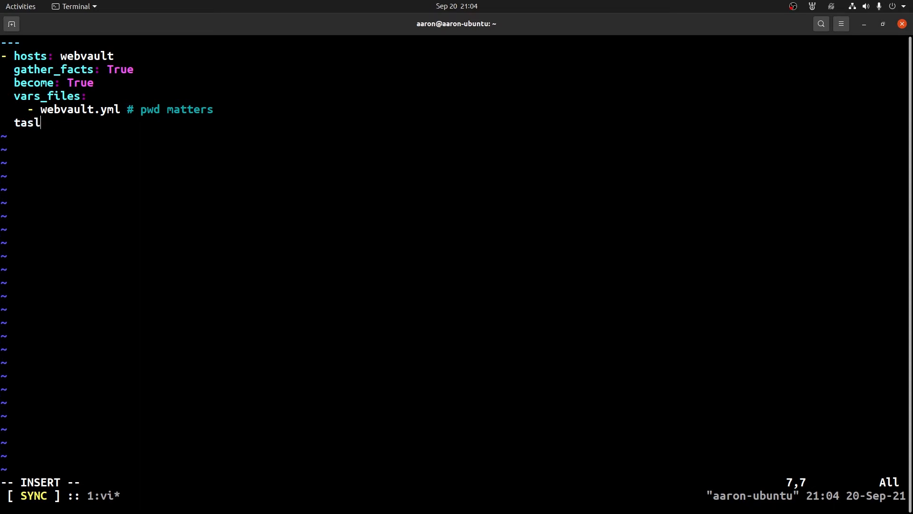
type("ks:")
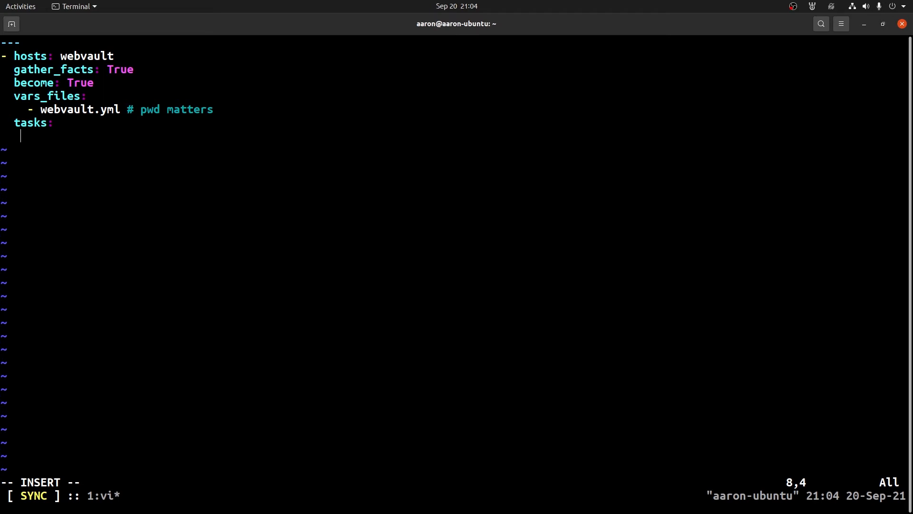
type("- nam")
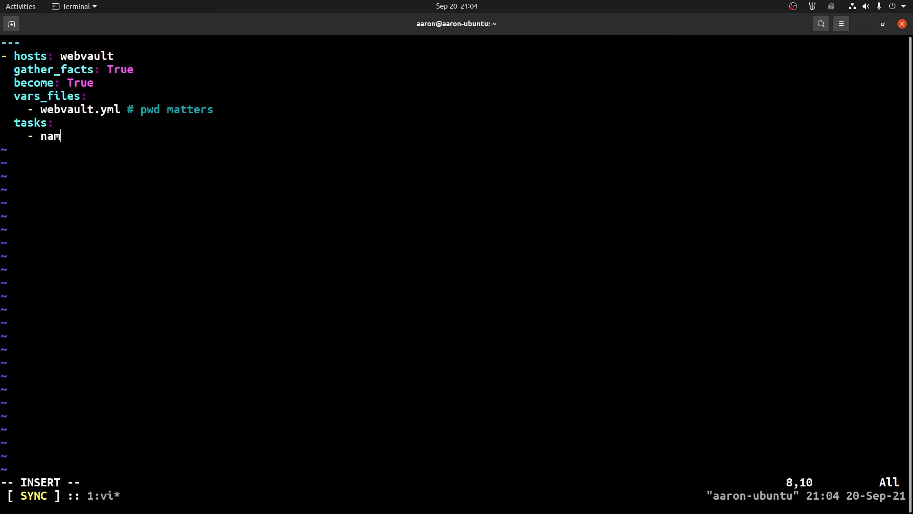
type("e:")
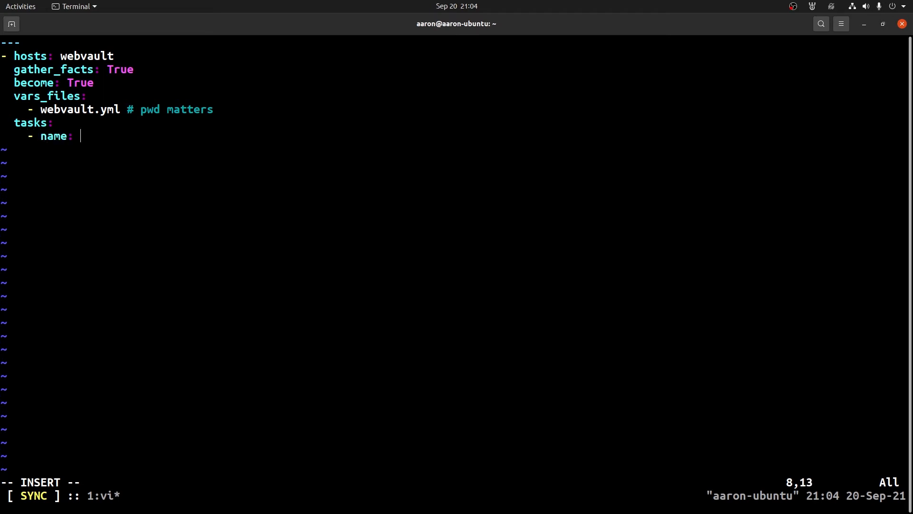
type("Configure")
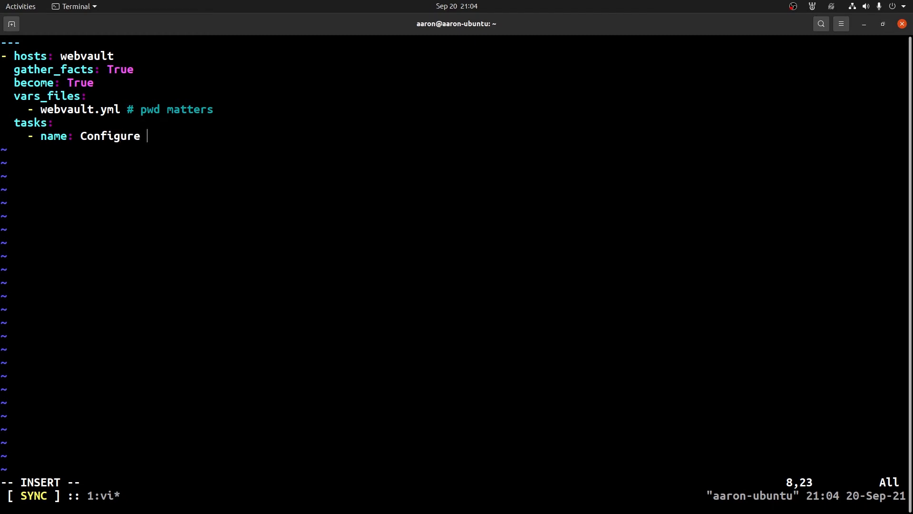
type("W")
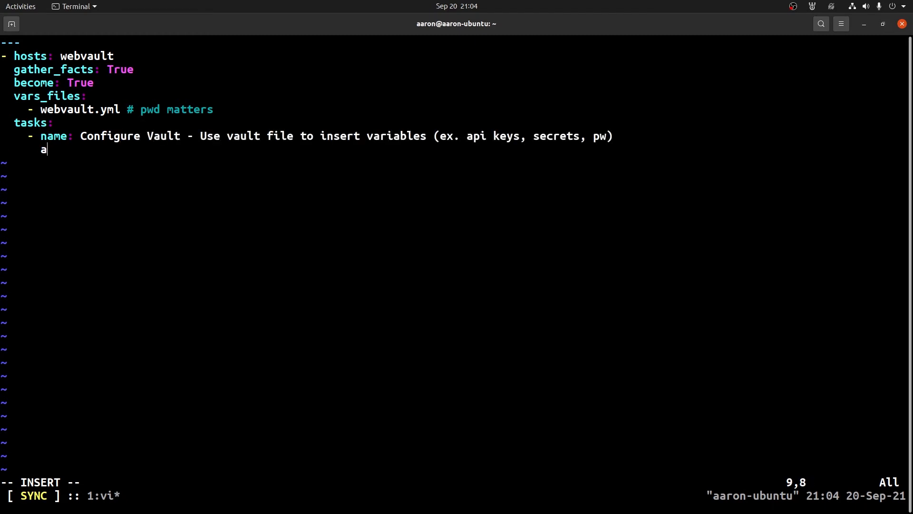
type("nsible:")
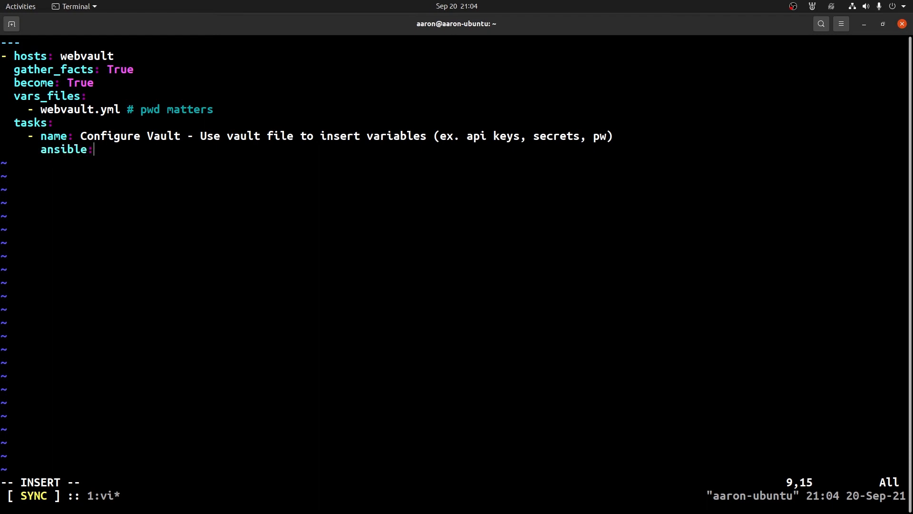
type(".builtint")
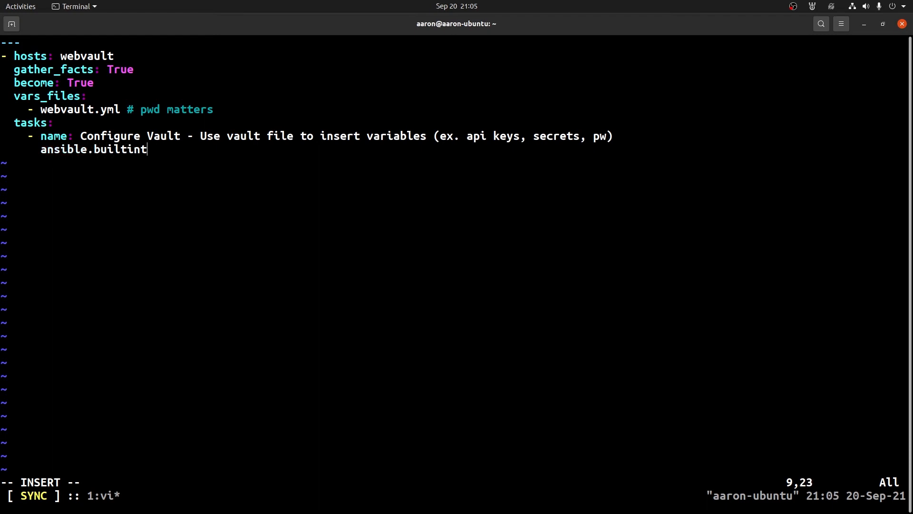
type(".template")
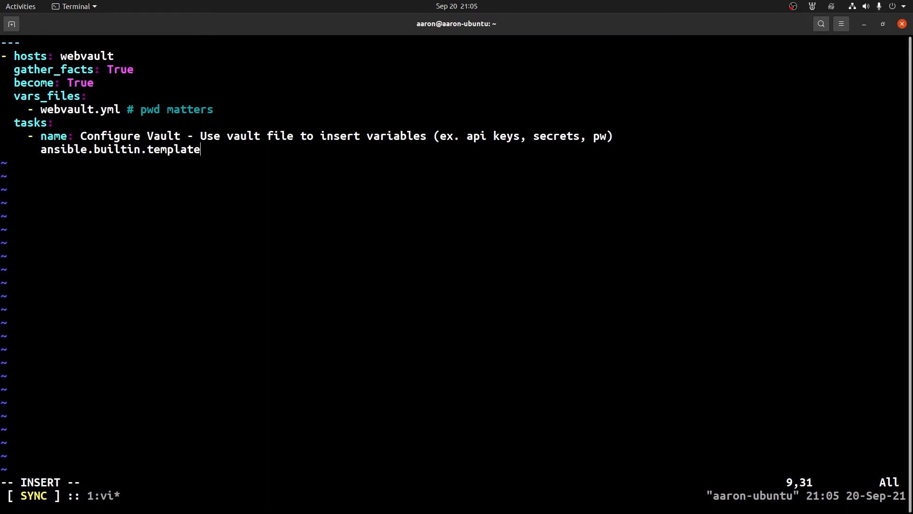
type(":")
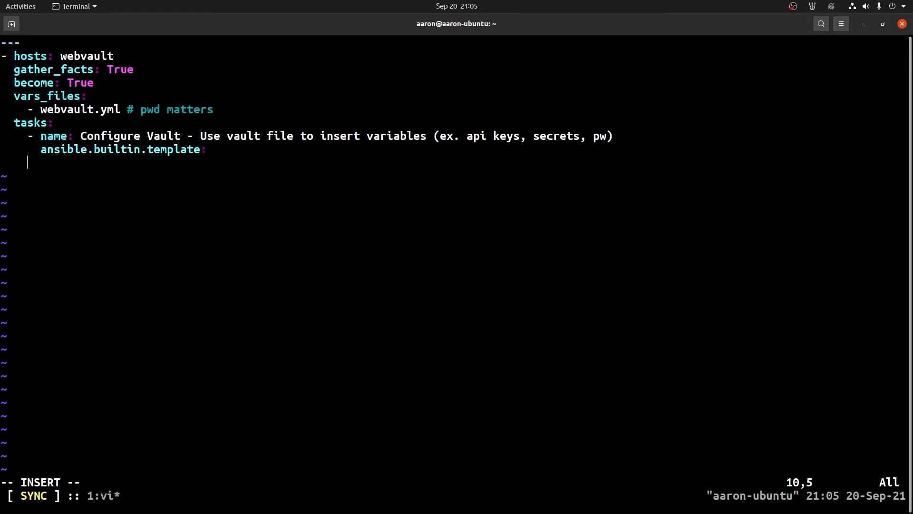
Step: Set the template src to webvault.html.j2 and dest to /var/www/html/webvault.html
type("src")
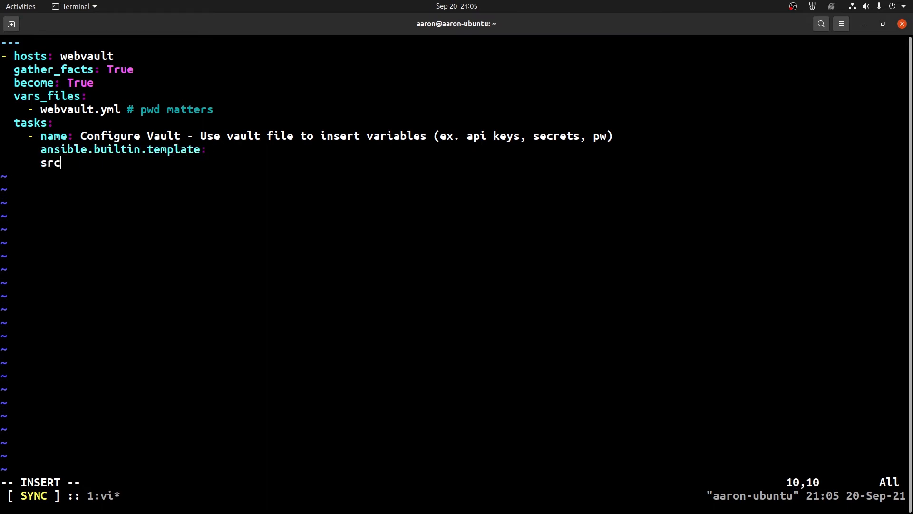
type(":")
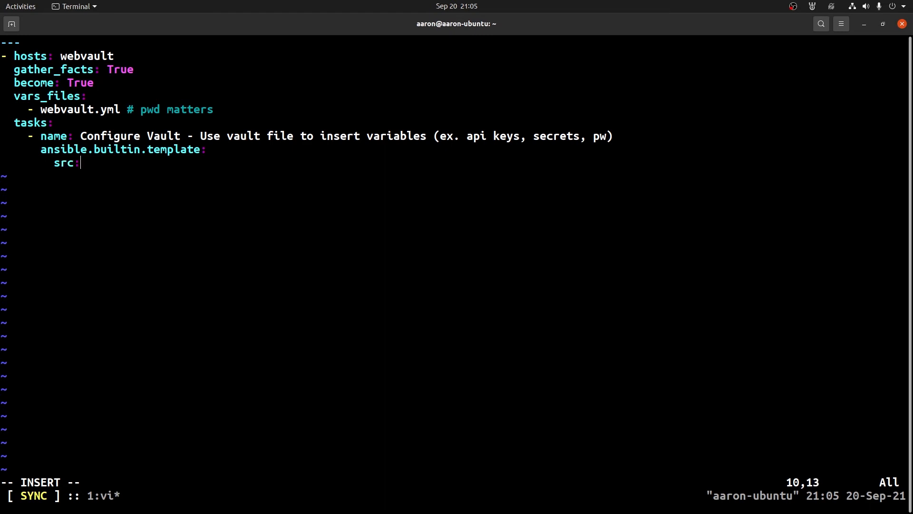
type("webva")
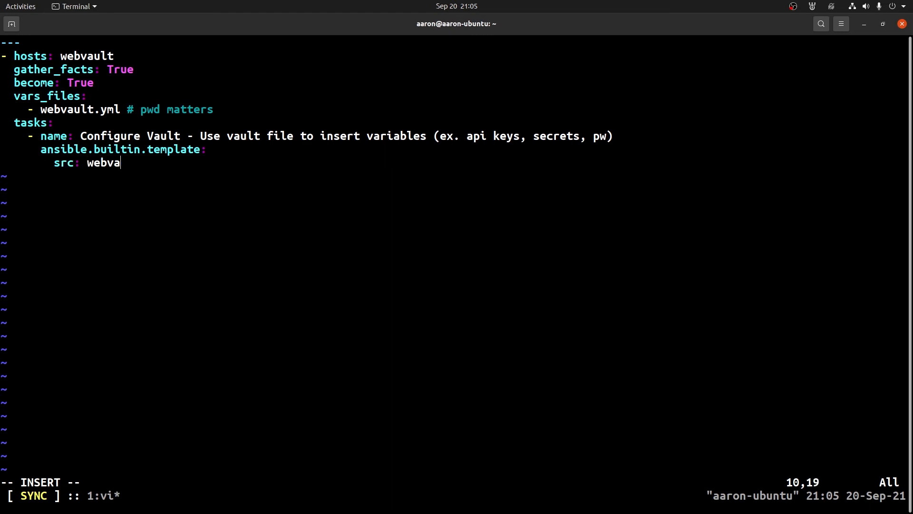
type("ult.html.")
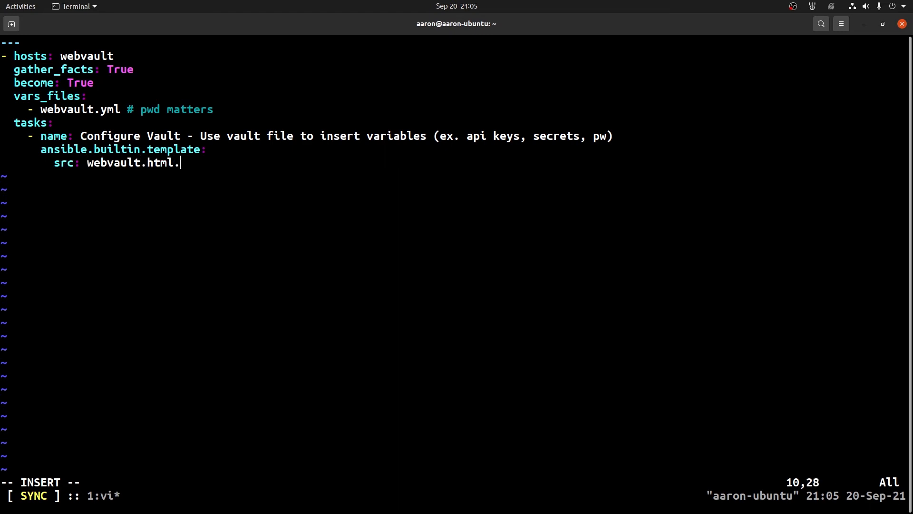
type("j2")
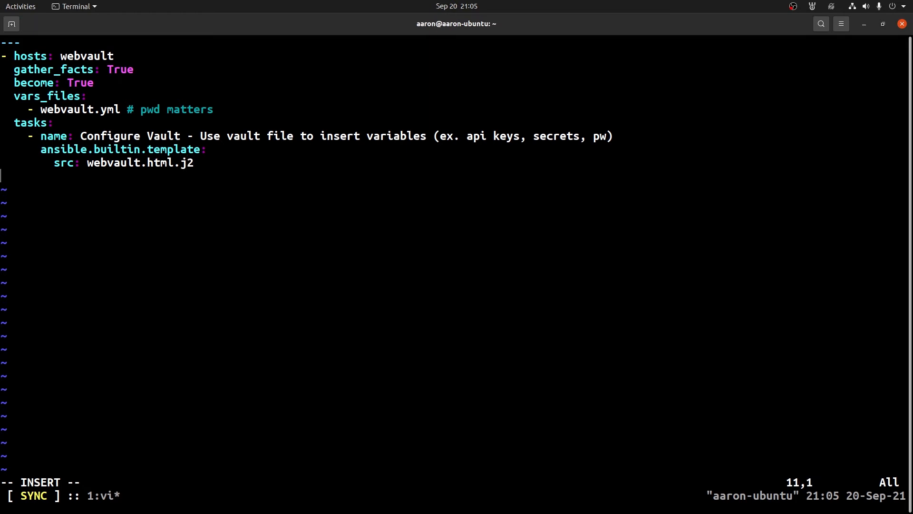
type("dest")
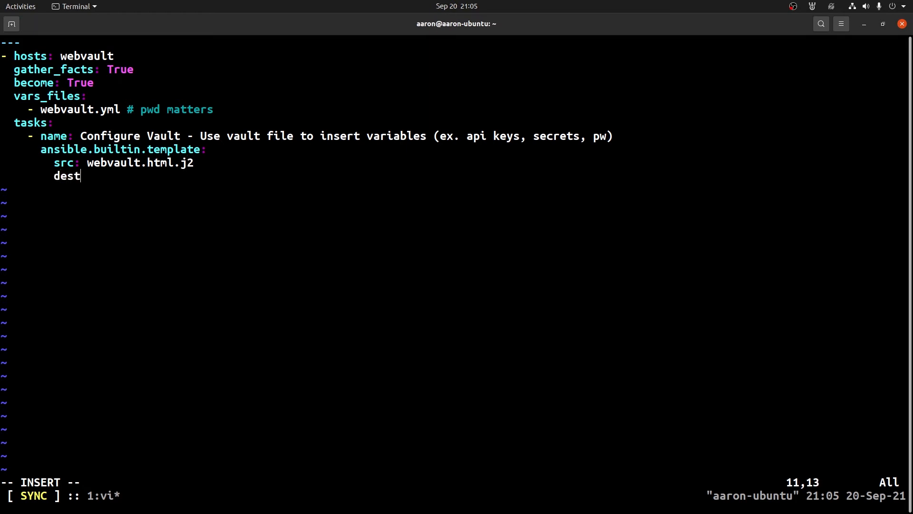
type(": /v")
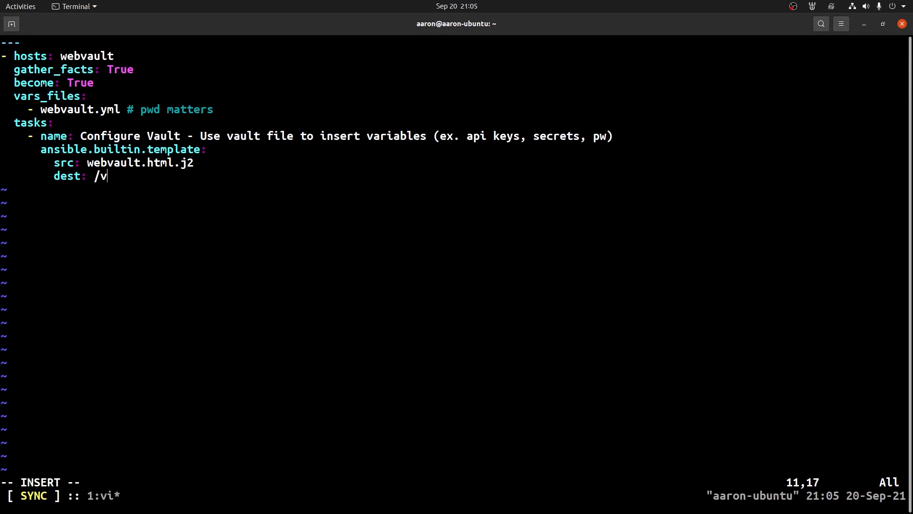
type("ar/www/html")
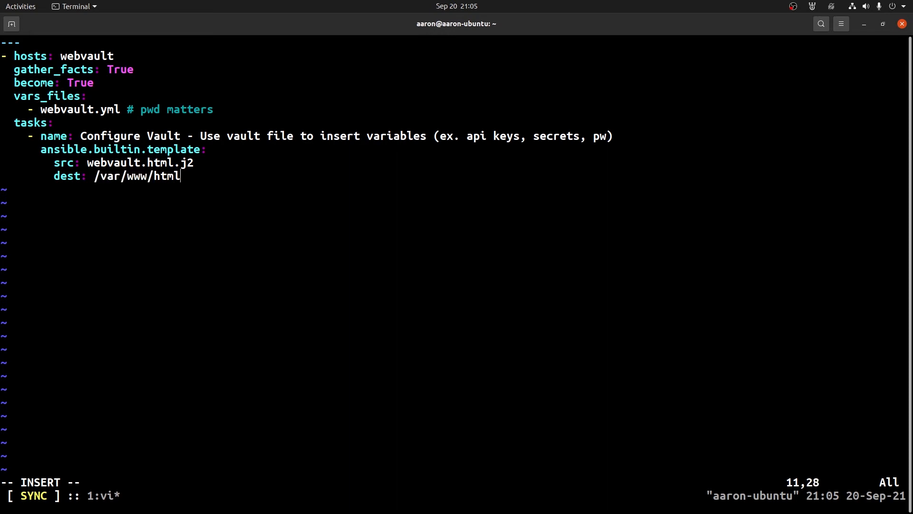
type("/webvault")
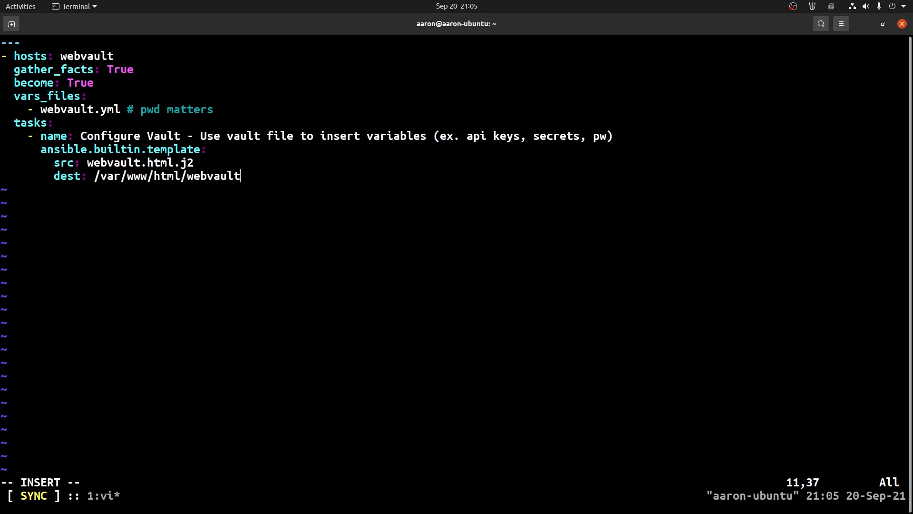
type(".html")
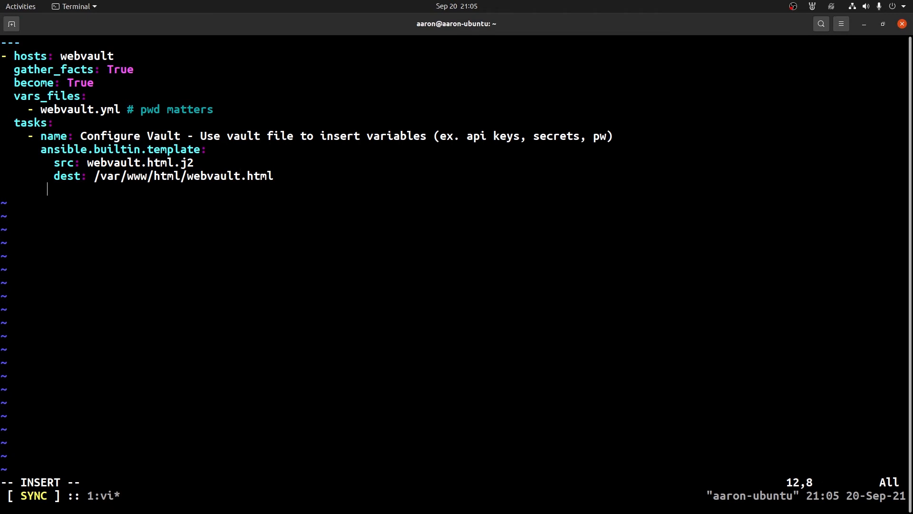
Step: Give the rendered file owner ec2-user, group apache and mode '0644'
type("owner:")
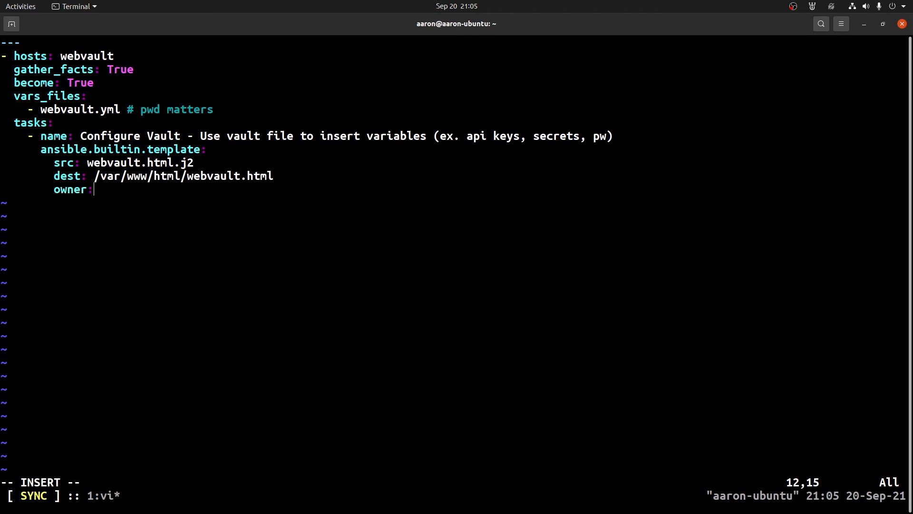
type("ec2-user")
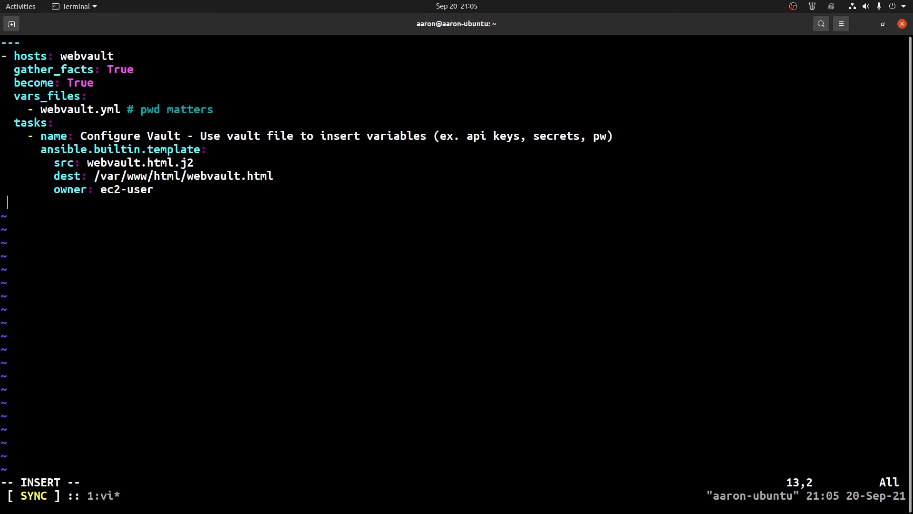
type("group")
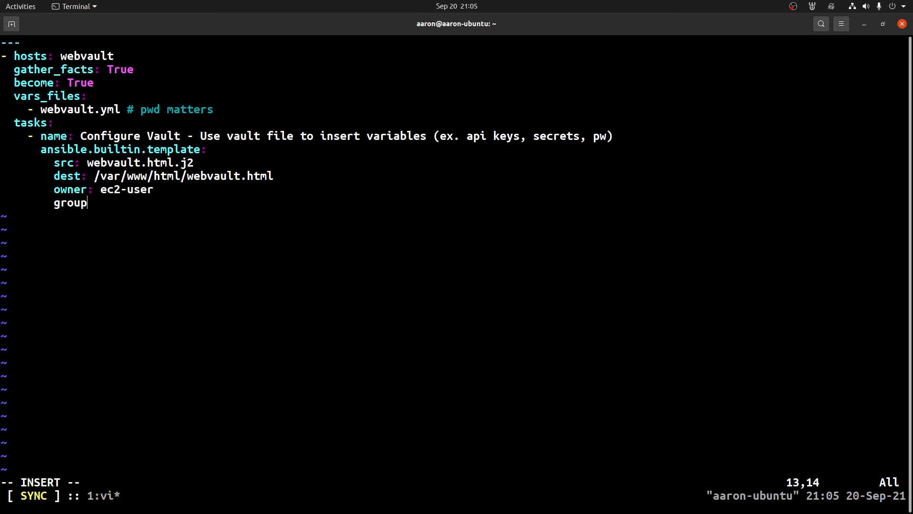
type(": apache")
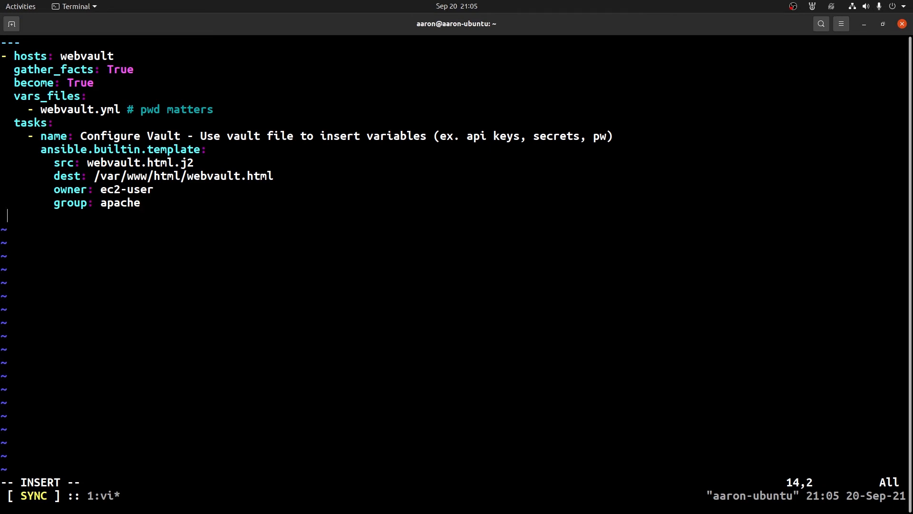
type("mode")
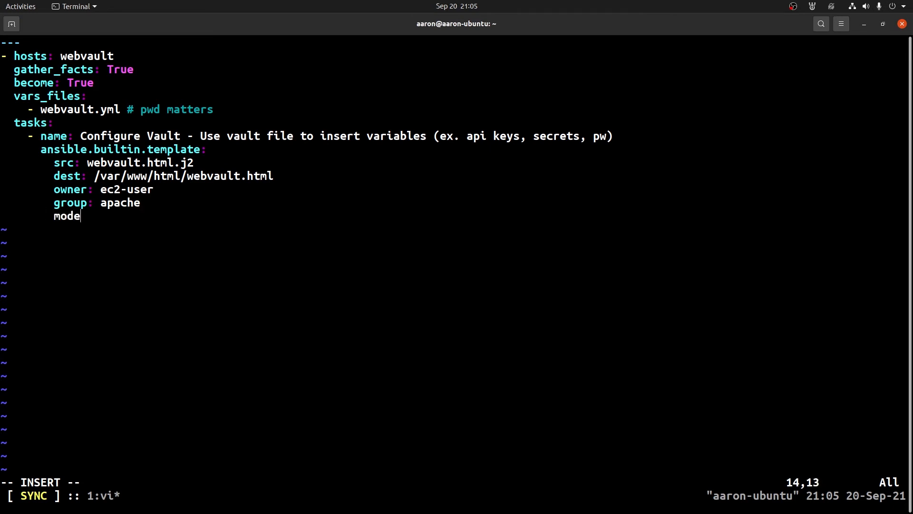
type(": '0")
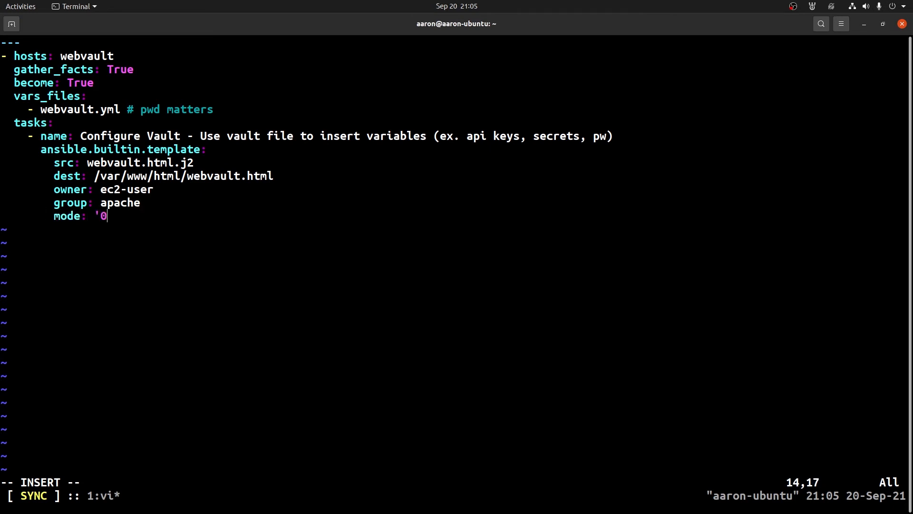
type("644'")
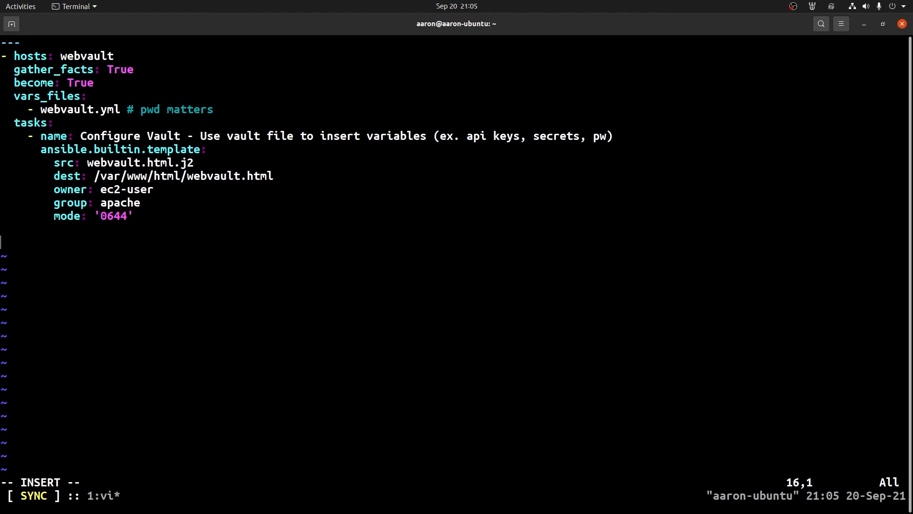
Step: Add a Restart Apache task with a service block naming httpd and its state
type("-")
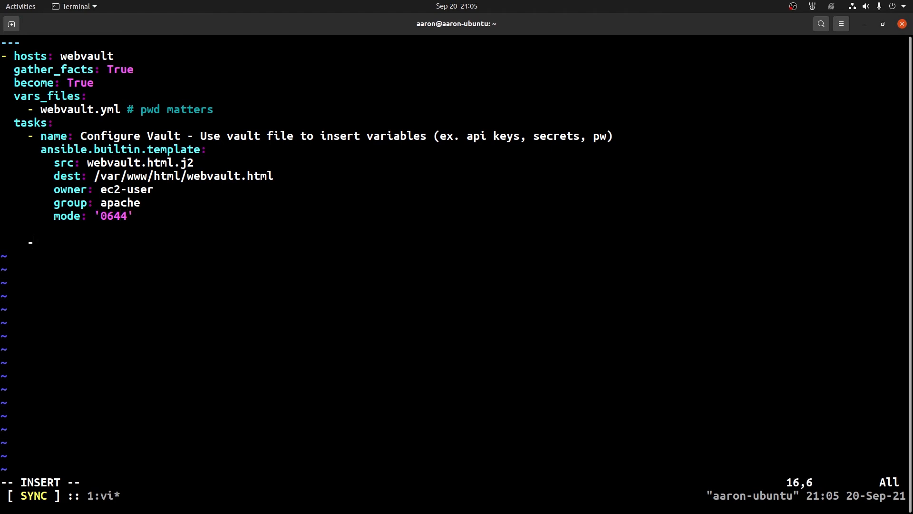
type("nam")
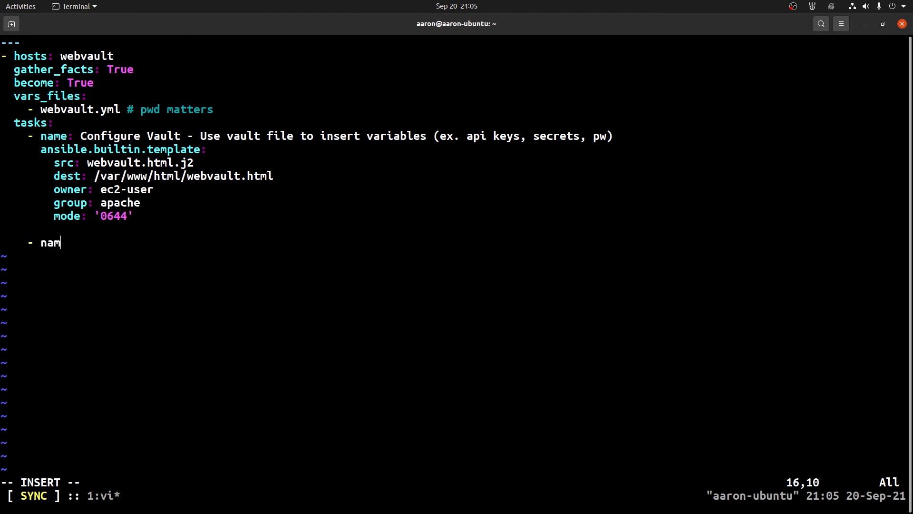
type("e: Restar")
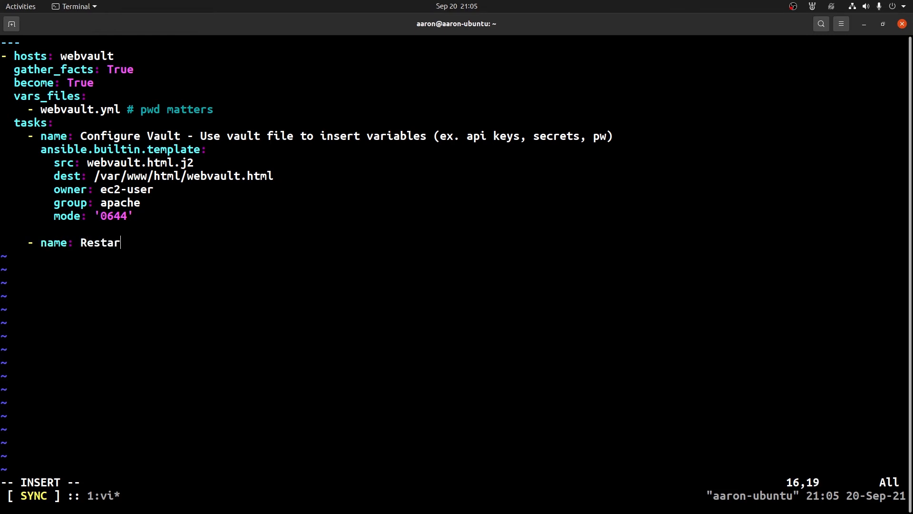
type("t Apache")
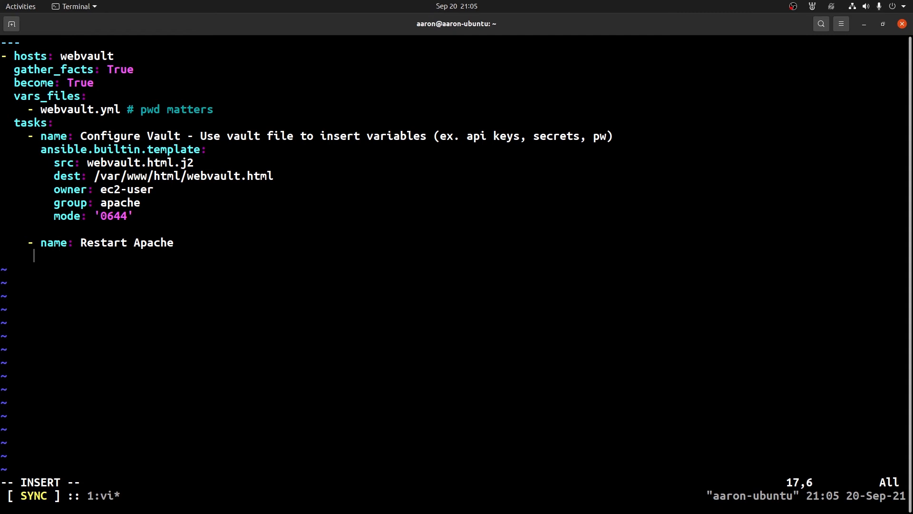
type("service:")
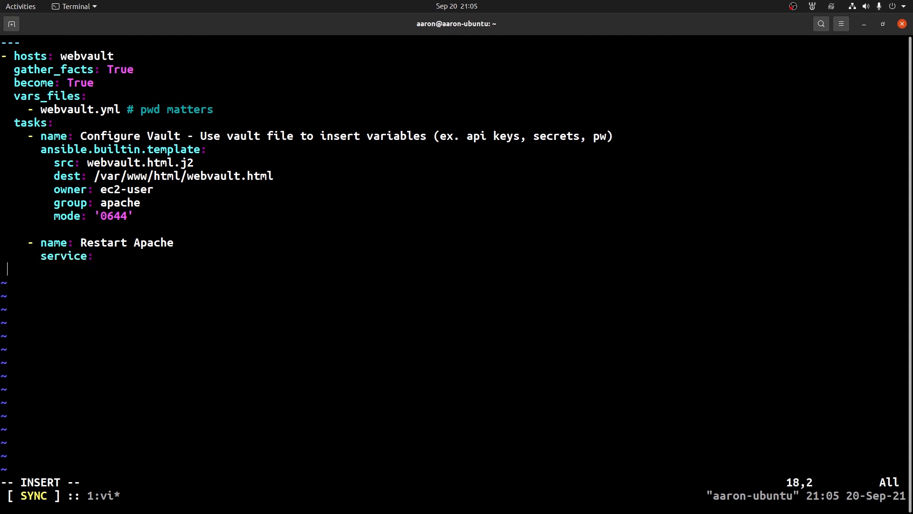
type("name: httpd")
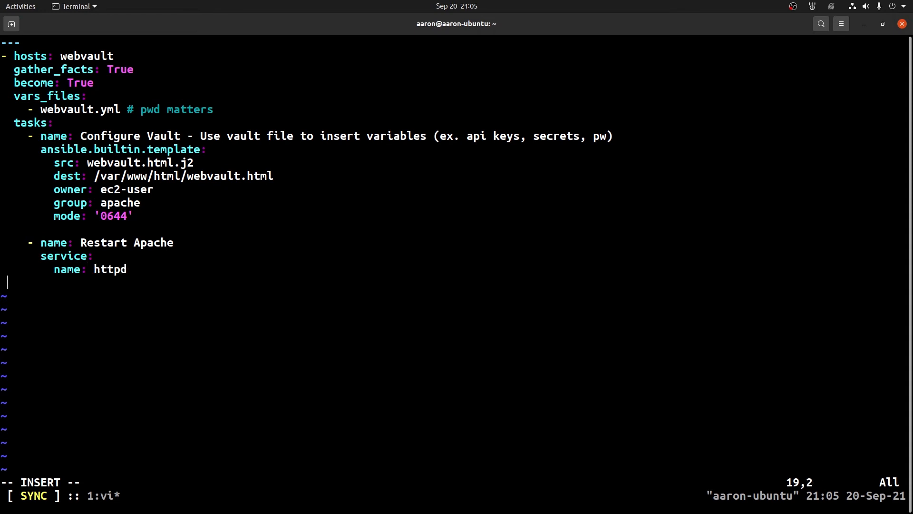
type("stat")
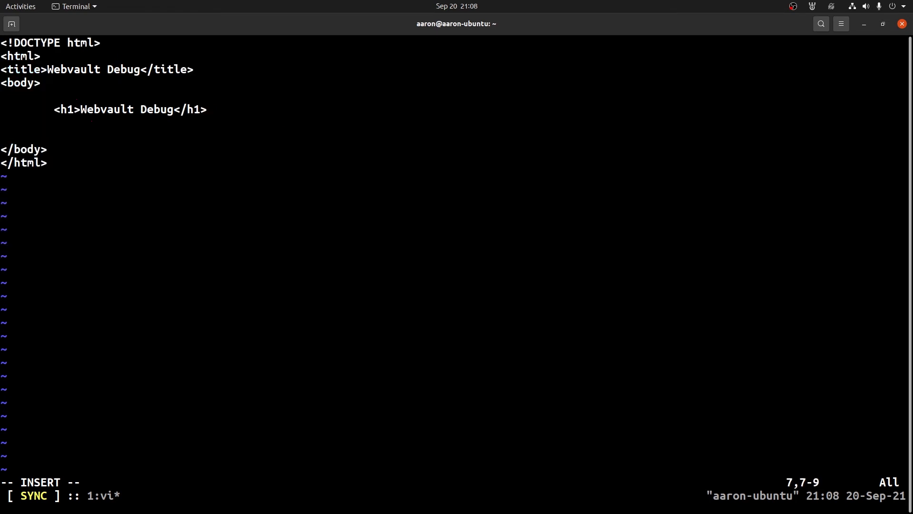
Step: Write the template paragraph 'The password is: {{ secrets.key1 }}'
type("<pw")
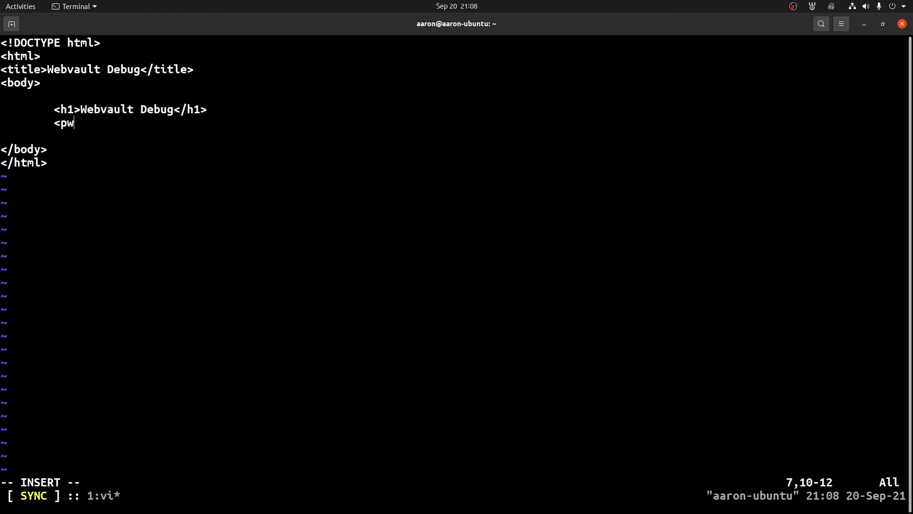
key("BackSpace")
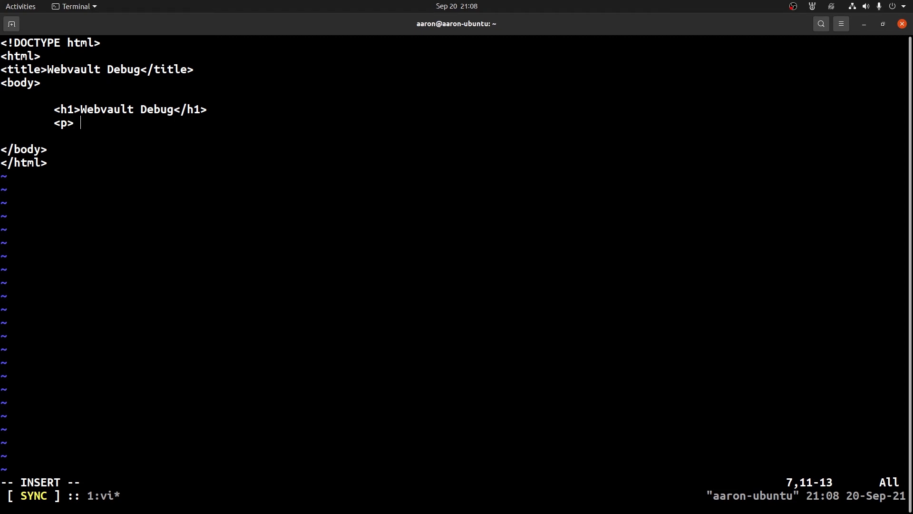
type("The test p")
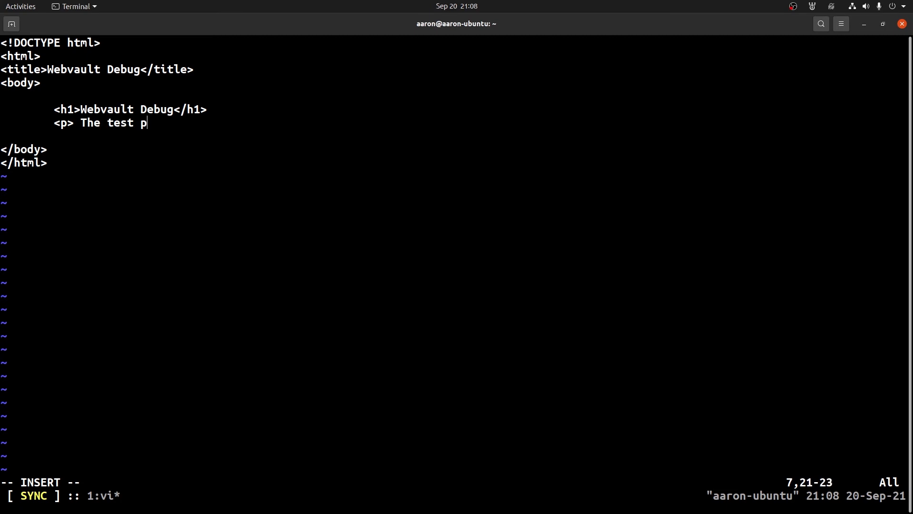
type("assword is")
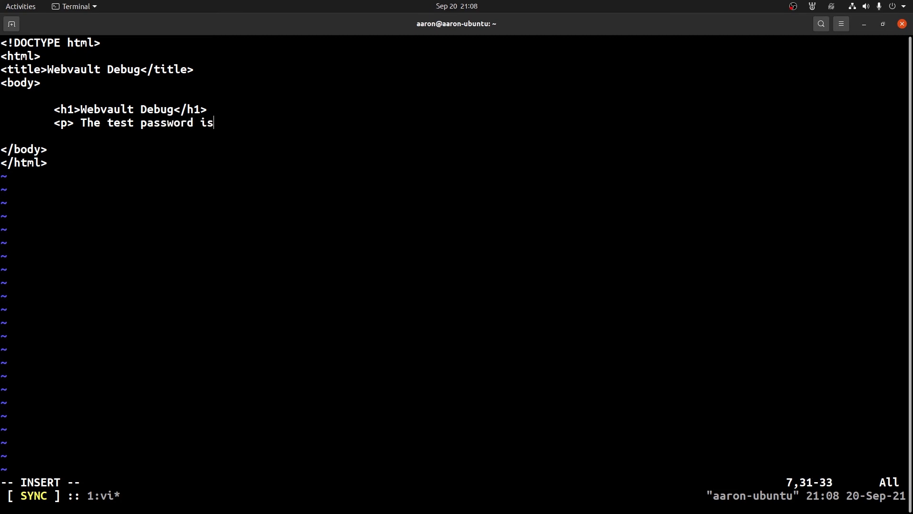
type(":")
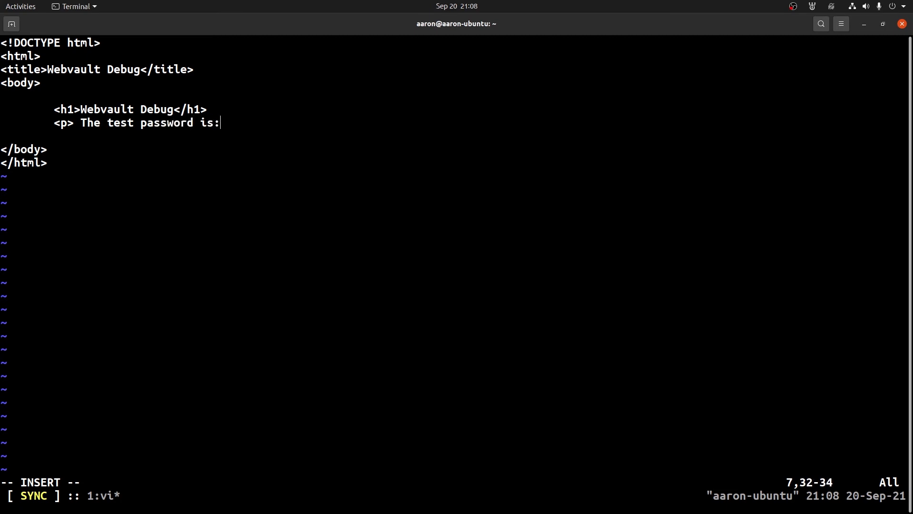
type("{{")
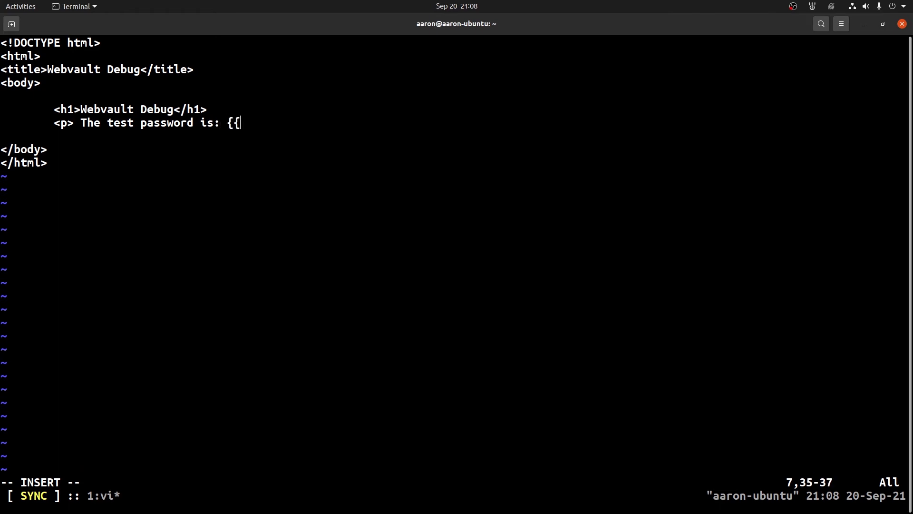
type("secre")
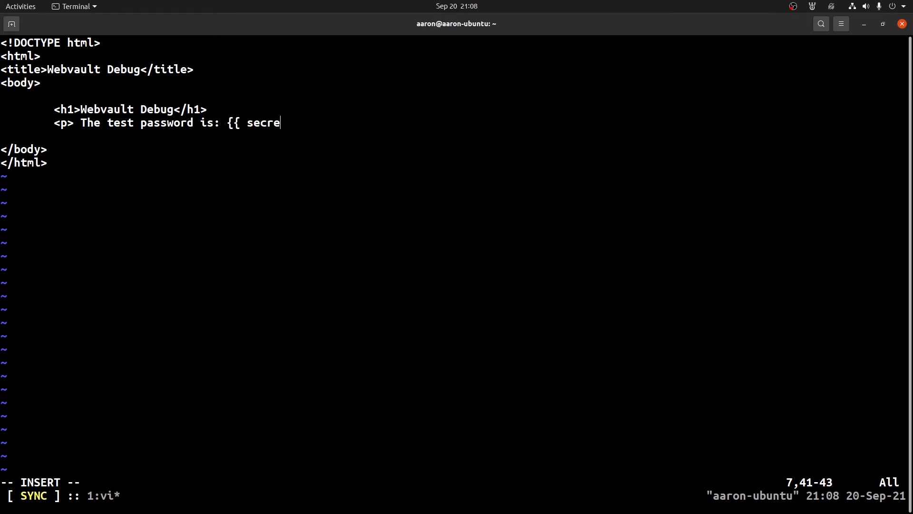
type("ts.")
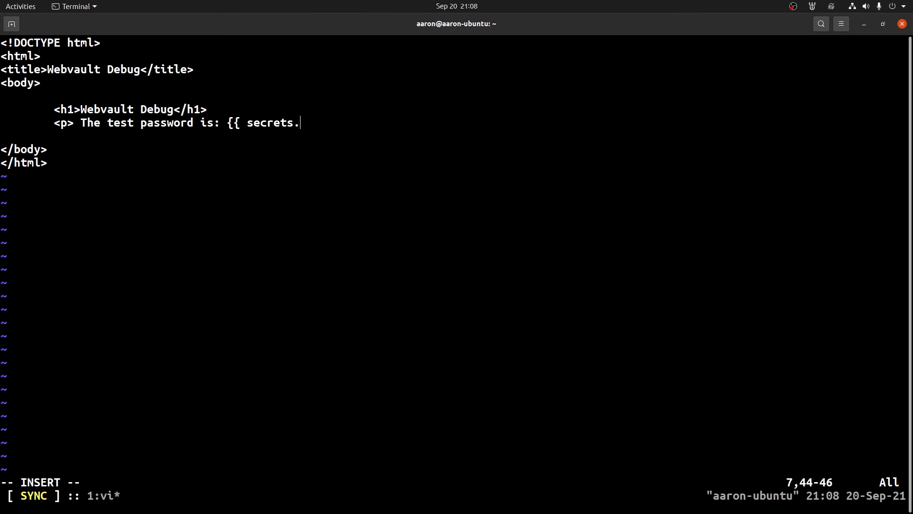
type("key1")
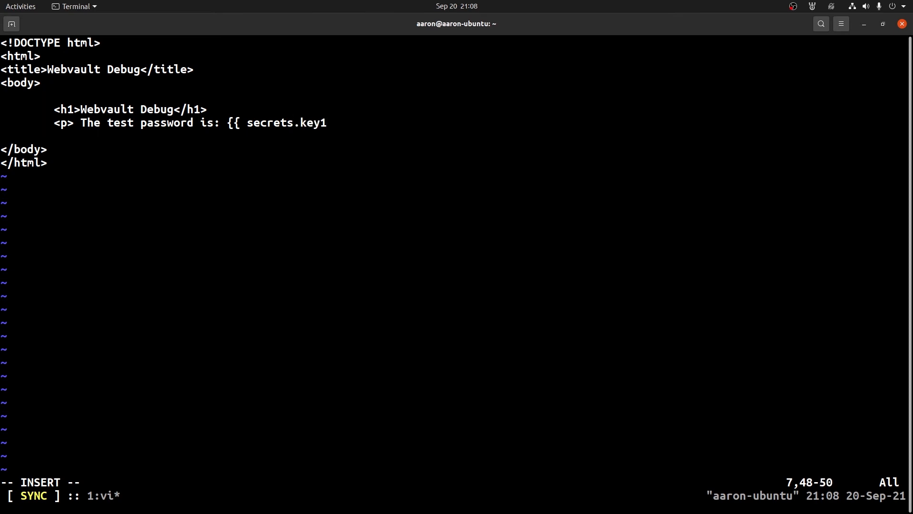
type("}} </p>")
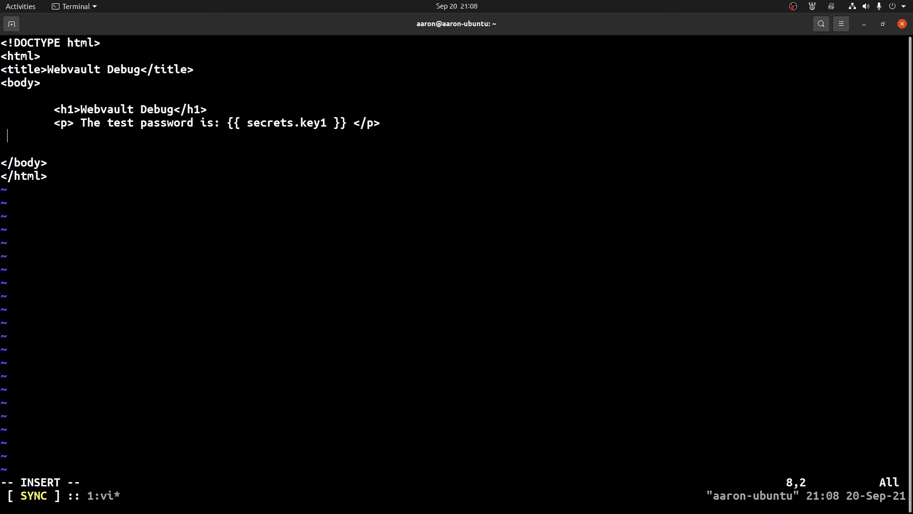
Step: Begin the second paragraph tag for the websecrets.key3 test key line
type("<")
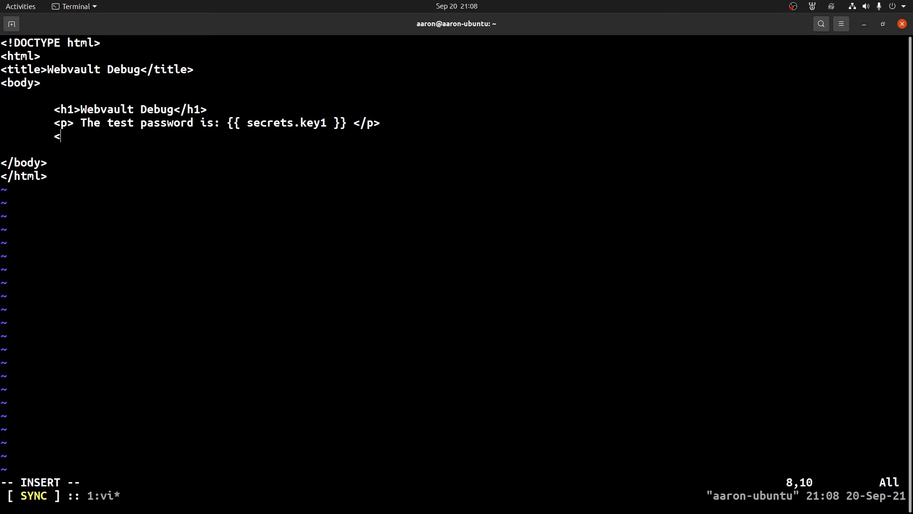
type("p")
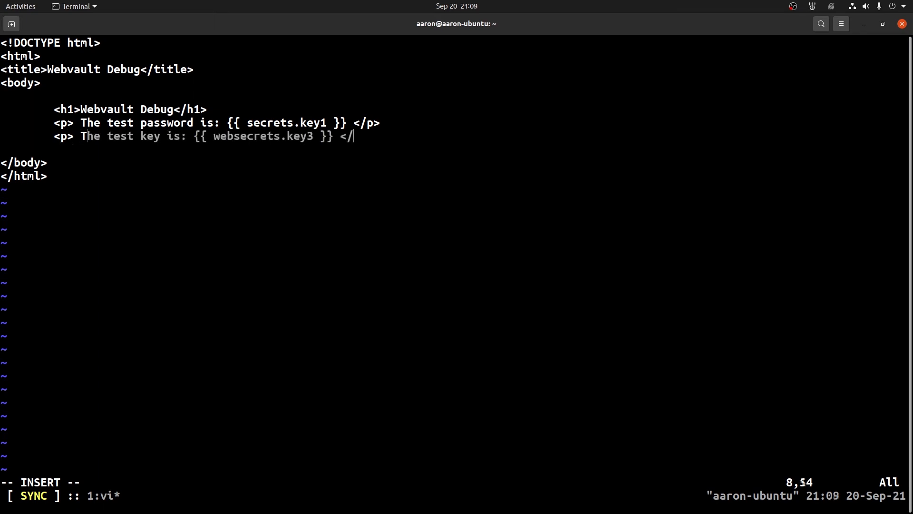
type("p>")
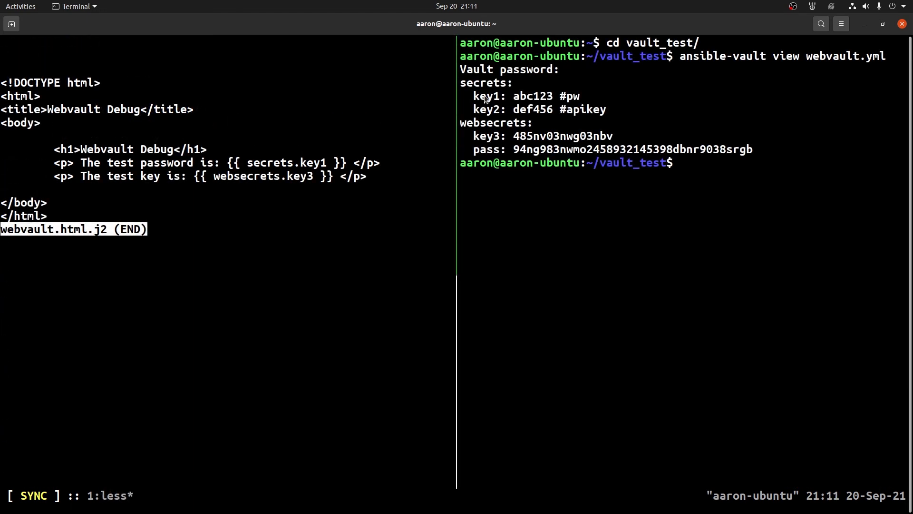
mouse_move(498, 96)
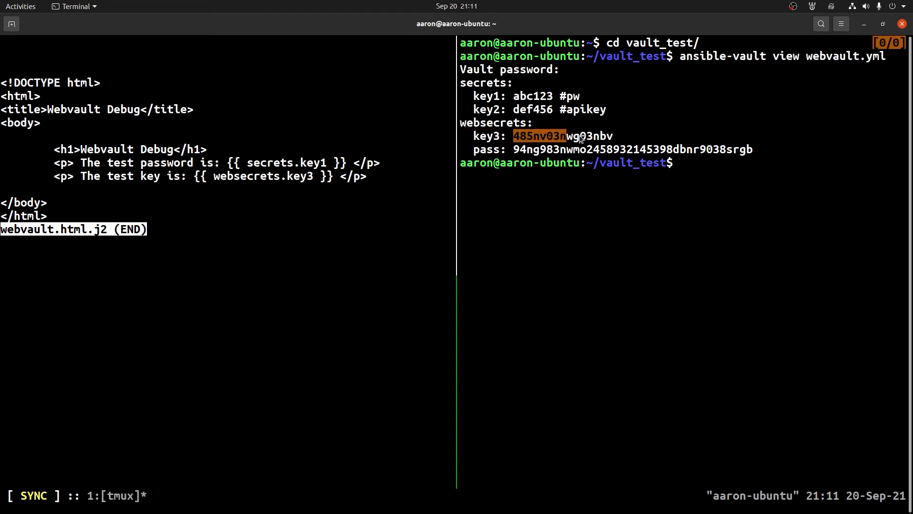
Step: Compare the template with the decrypted vault, highlighting websecrets.key3, then quit the viewers
key("q")
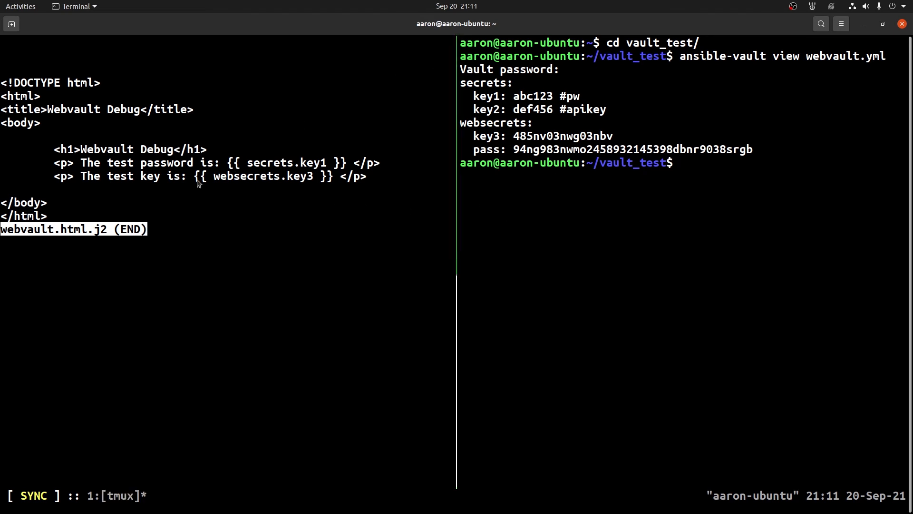
double_click(265, 176)
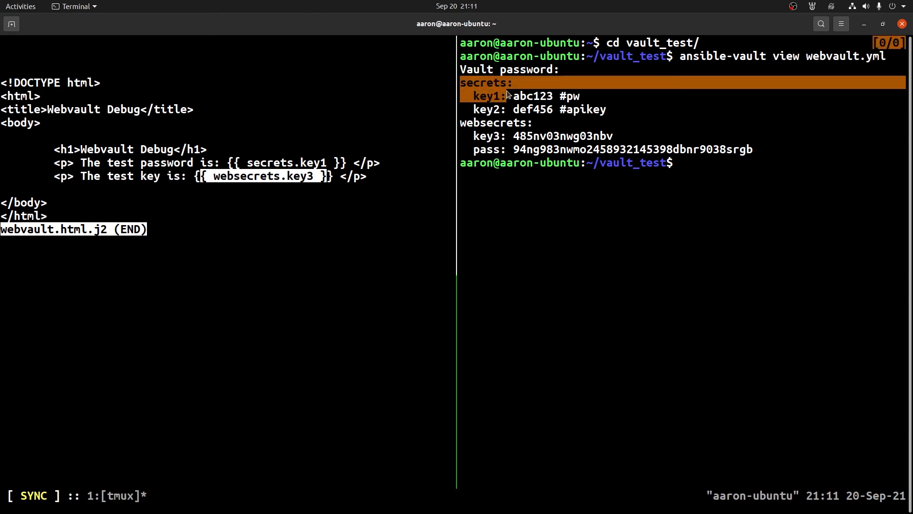
key("q")
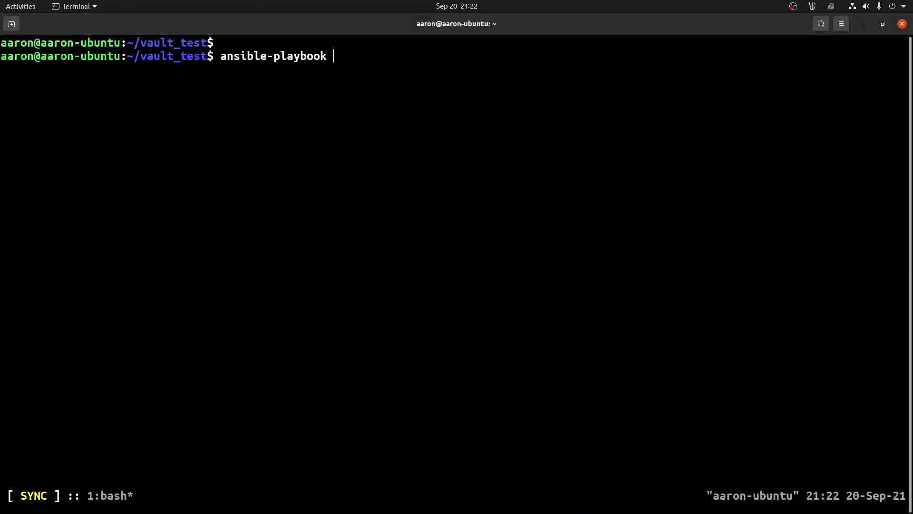
Step: Run ansible-playbook deploy-webvault.yml on inventory webvault-inv as ec2-user
type("deplo")
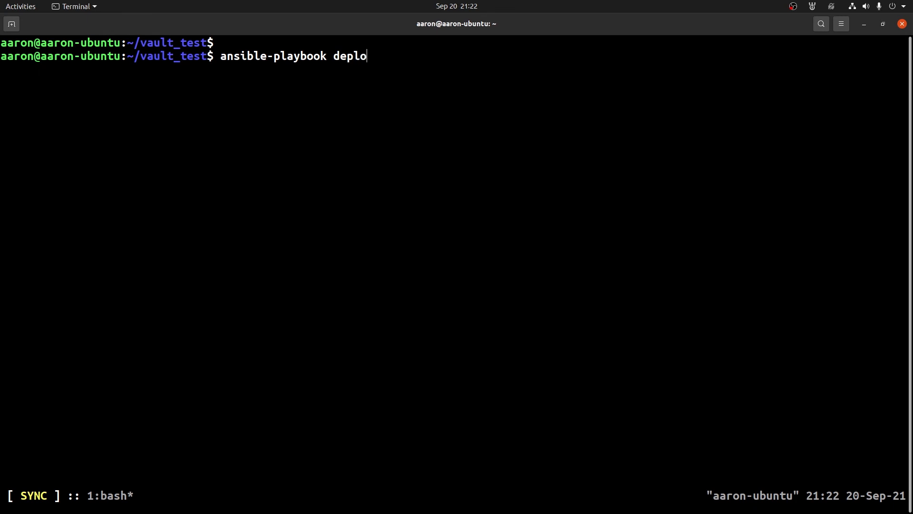
type("y-webvault.yml")
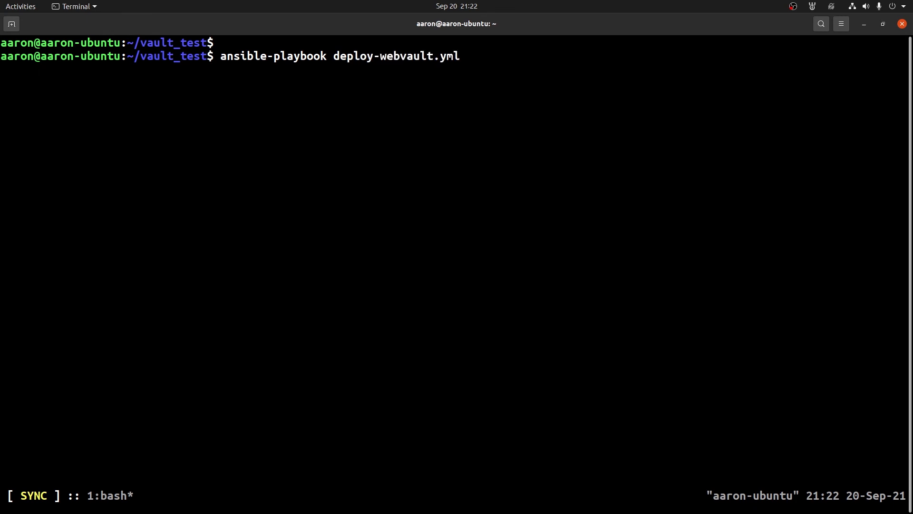
type("-i webvault")
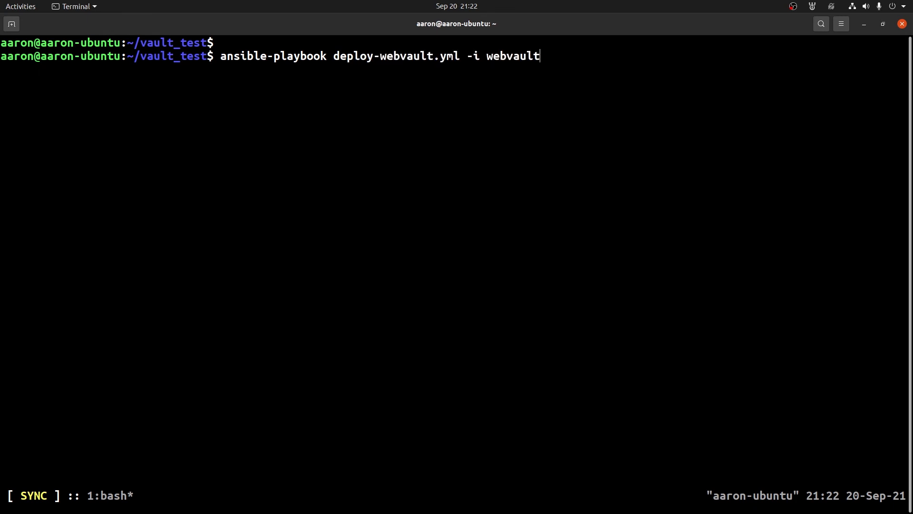
type("-inv -")
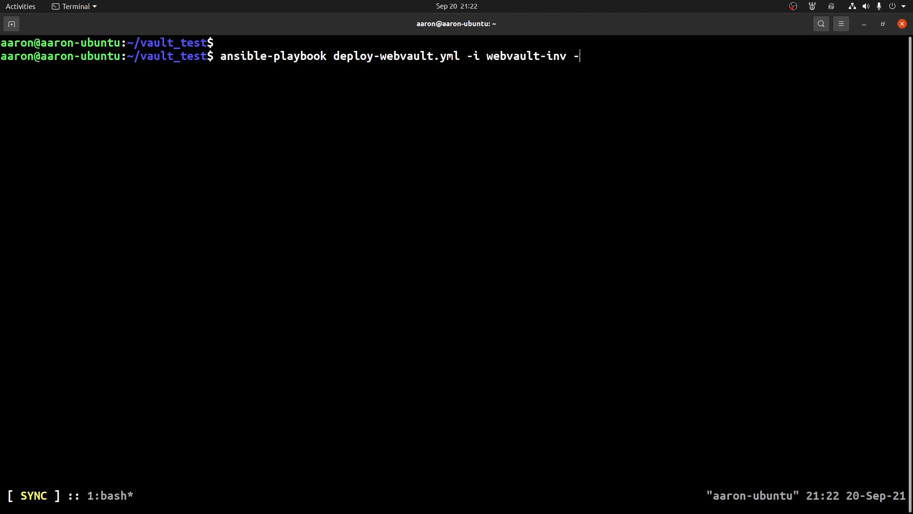
type("u ec2-user")
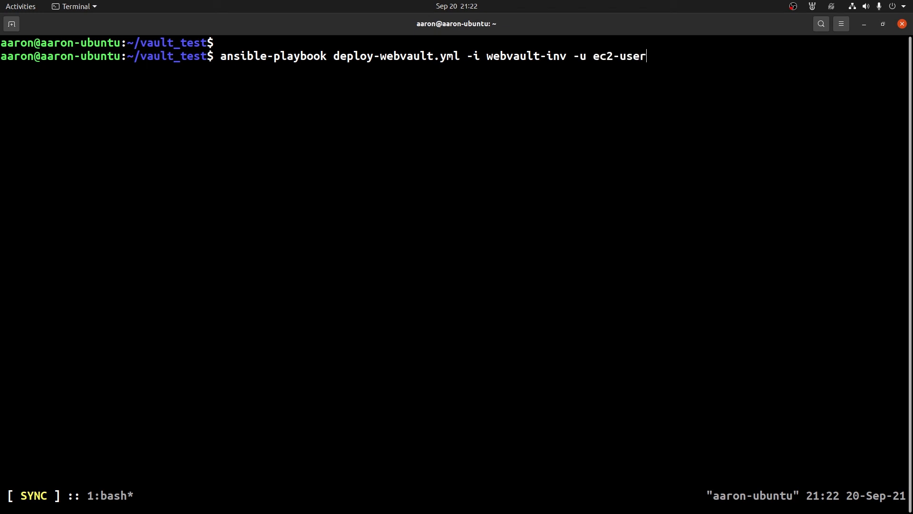
Step: Add --ask-vault-pass and --private-key $HOME/s...m.pem to the playbook command
type("--ask-v")
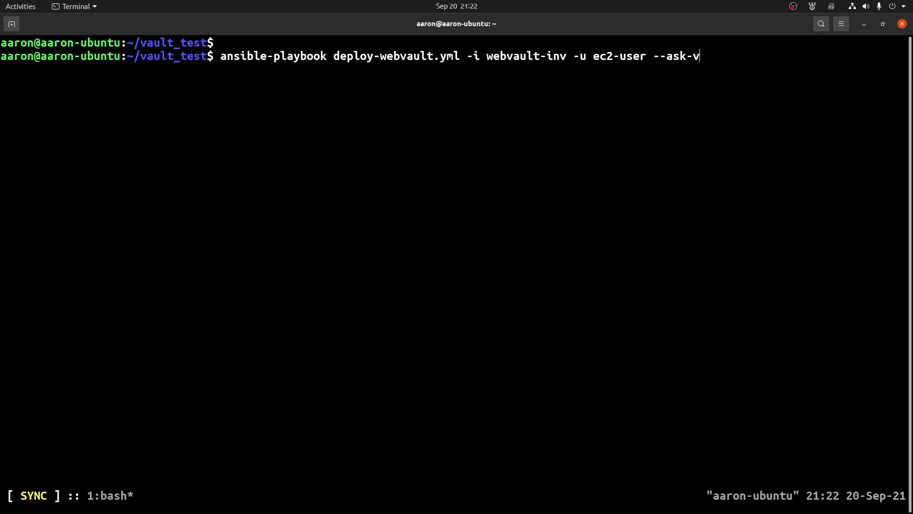
type("ault-pass")
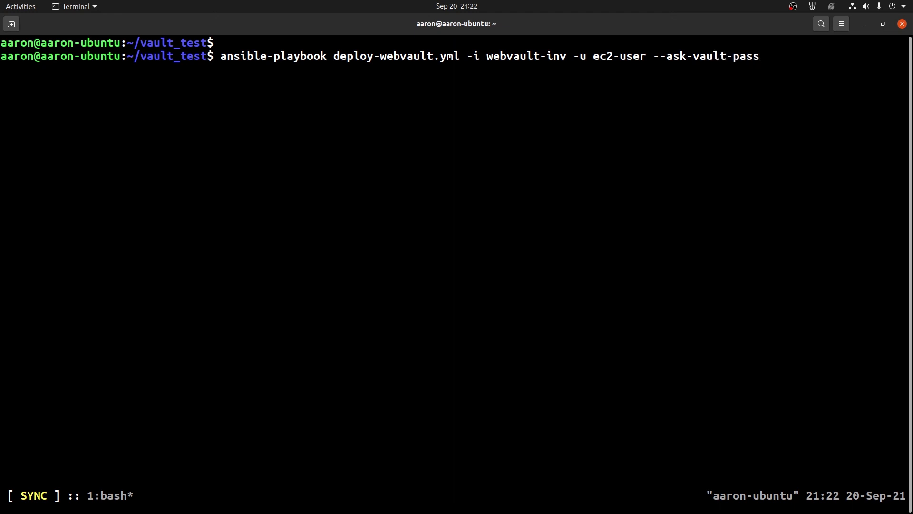
type("--private")
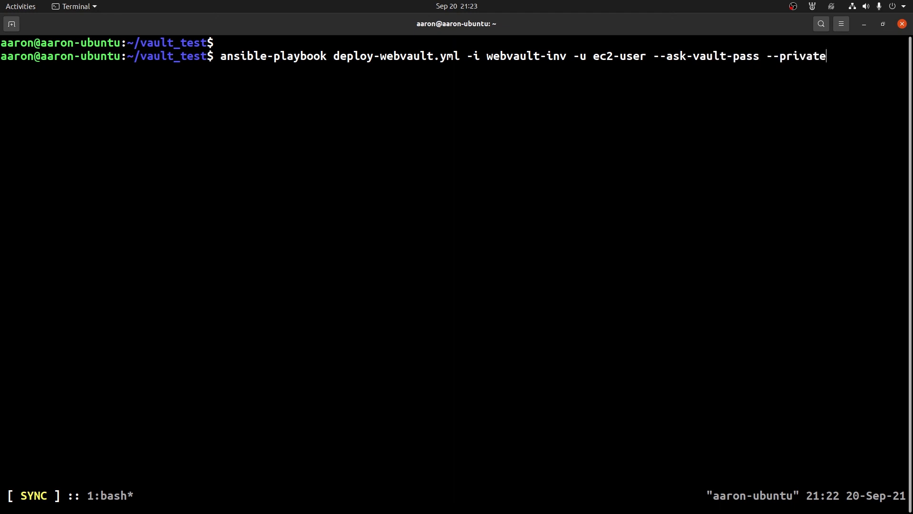
type("-key")
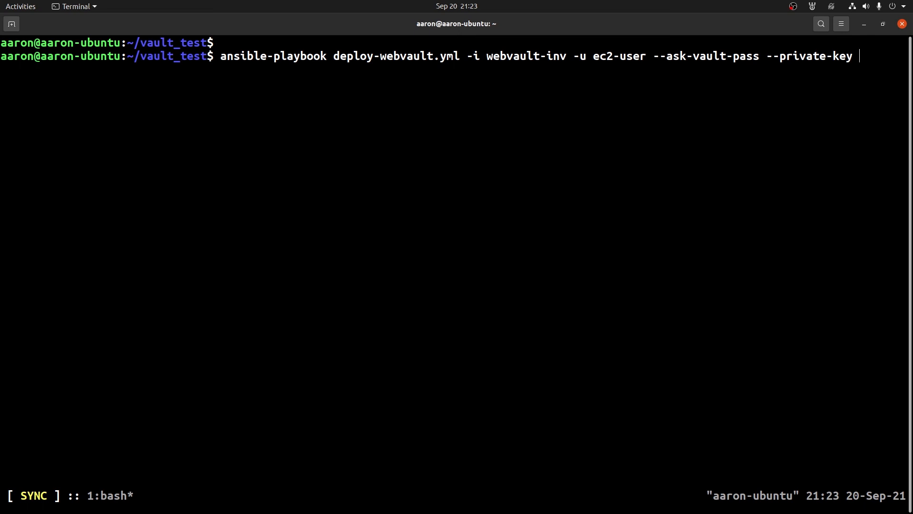
type("$HOME/ss")
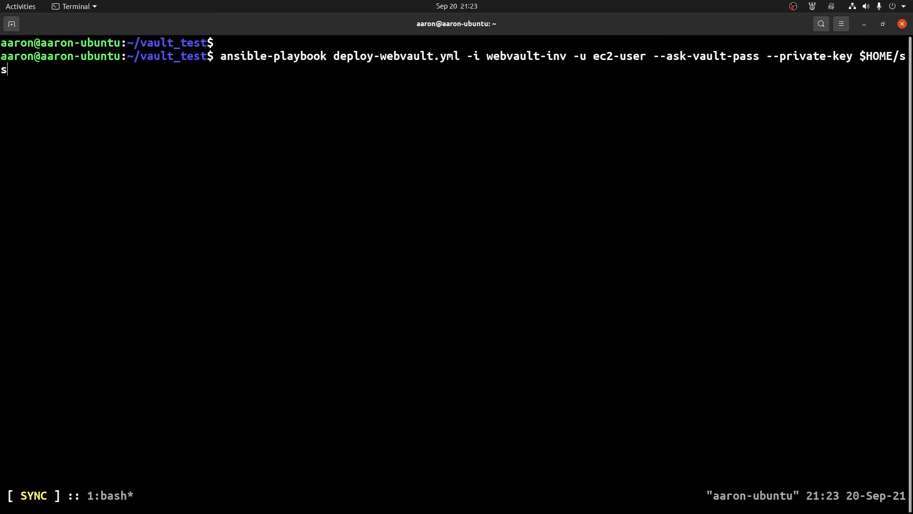
type("m.pem")
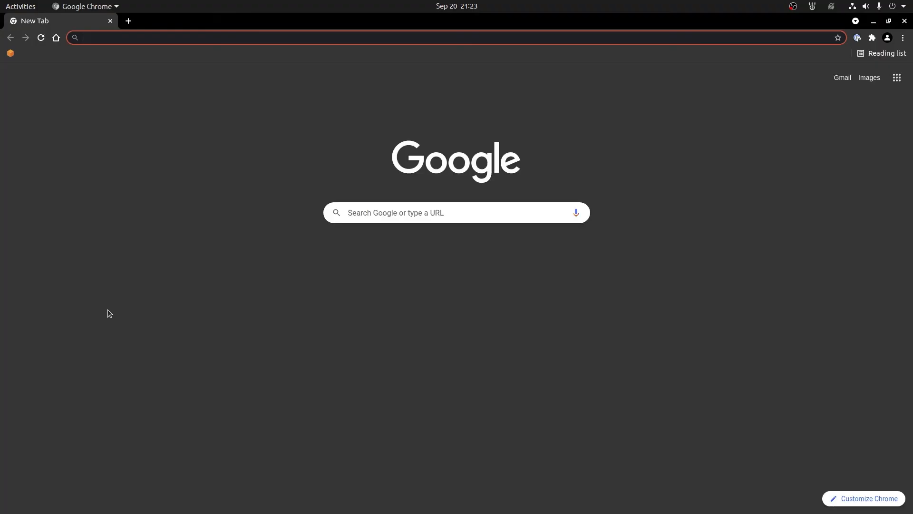
type("http")
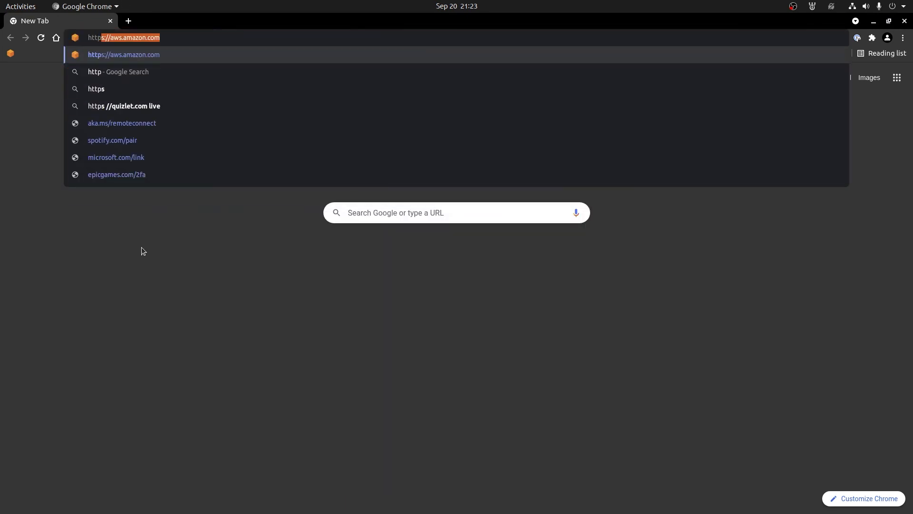
type("http://52.202.112.173")
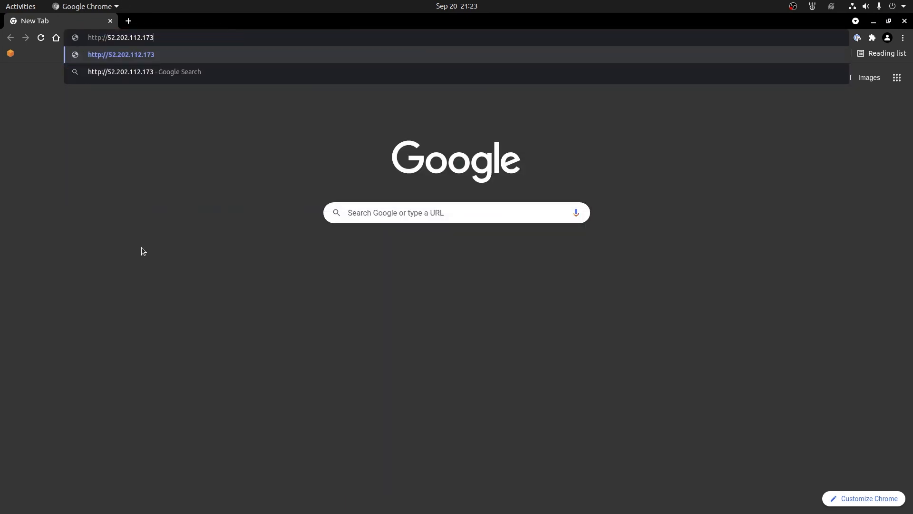
type("/webvault.html")
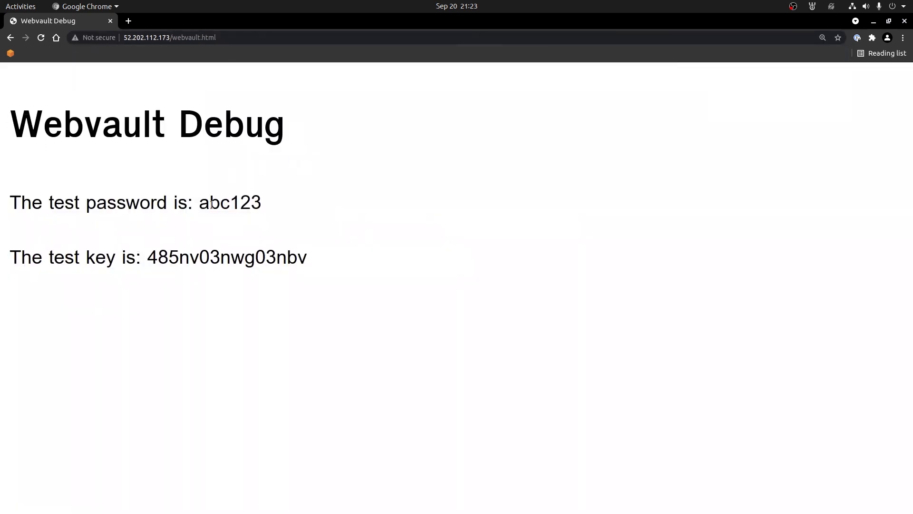
double_click(230, 201)
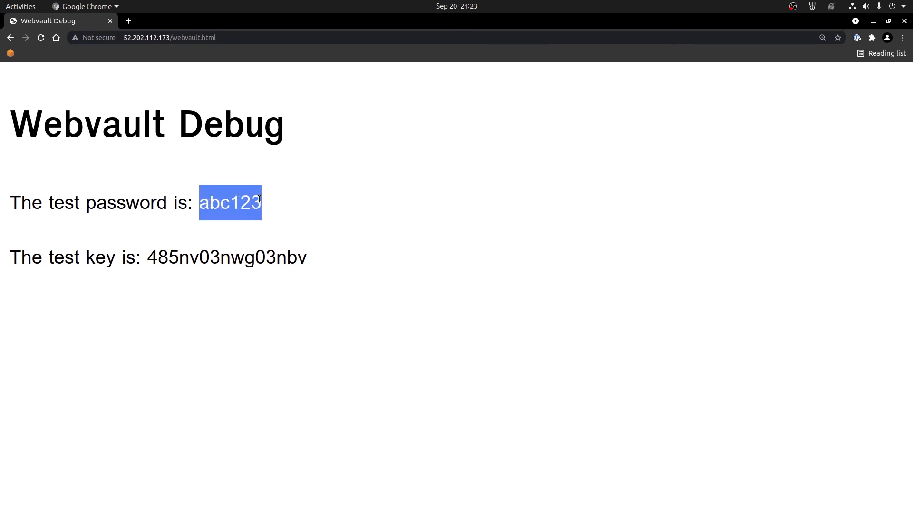
mouse_move(164, 257)
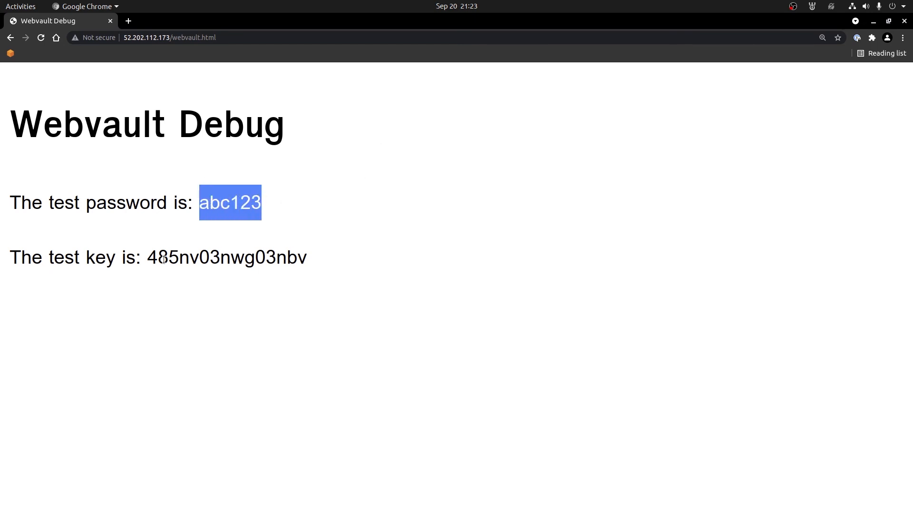
left_click_drag(10, 257, 245, 257)
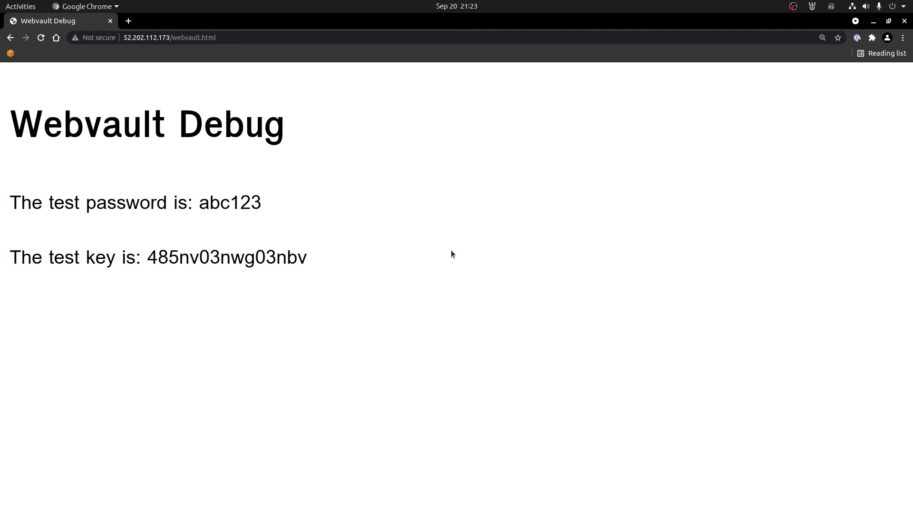
mouse_move(448, 250)
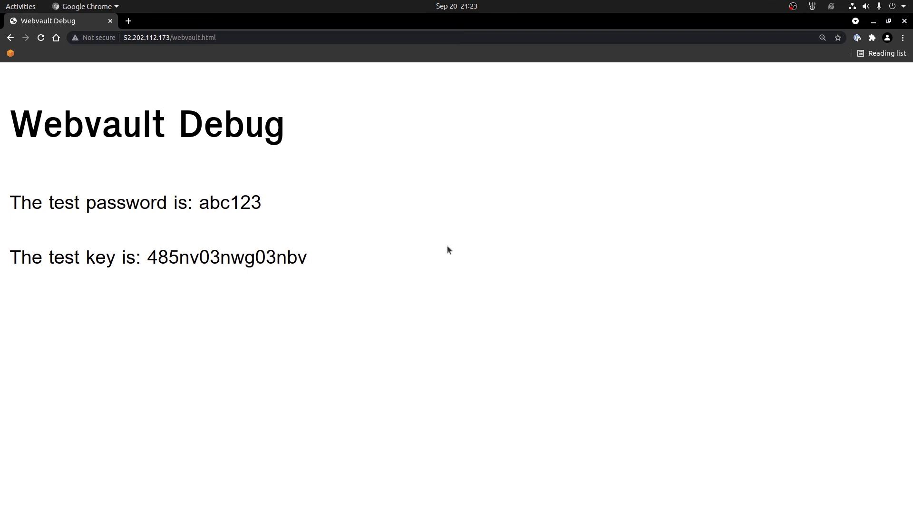